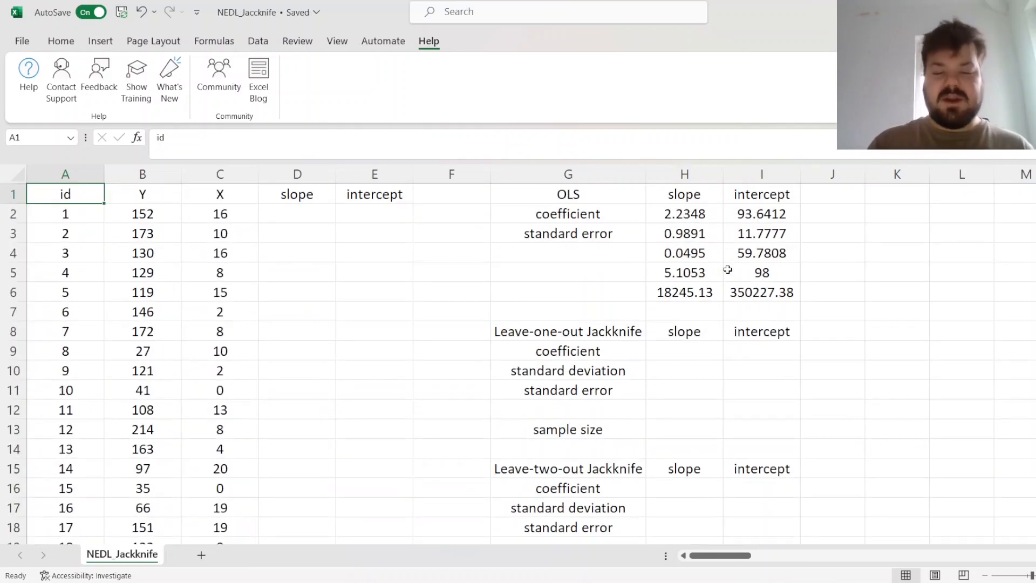
Count the id column in H13 for a sample size of 100, then review the LINEST slope/intercept output in H2:I6.
text(=CO)
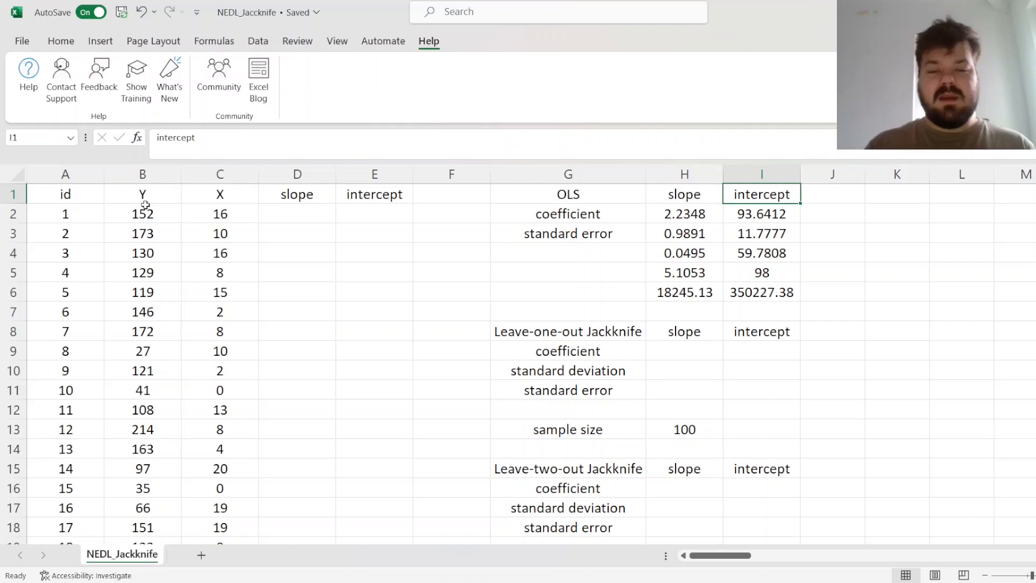
click(220, 214)
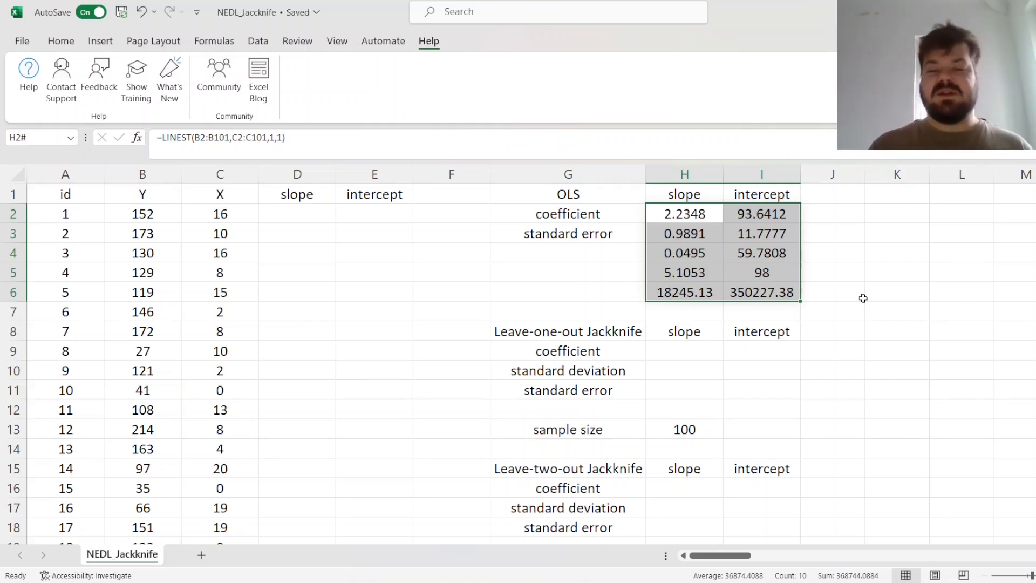
click(685, 214)
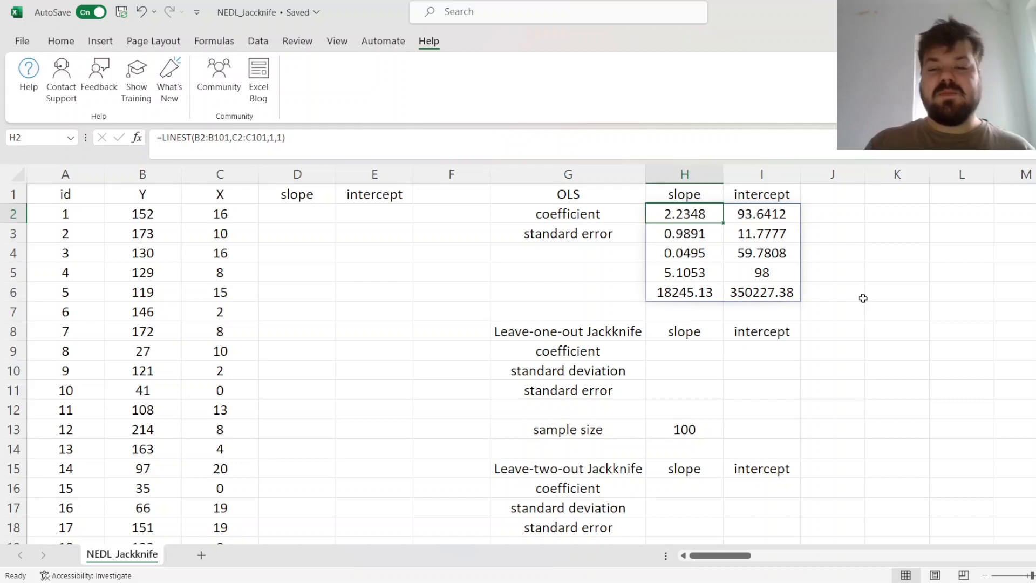
click(761, 214)
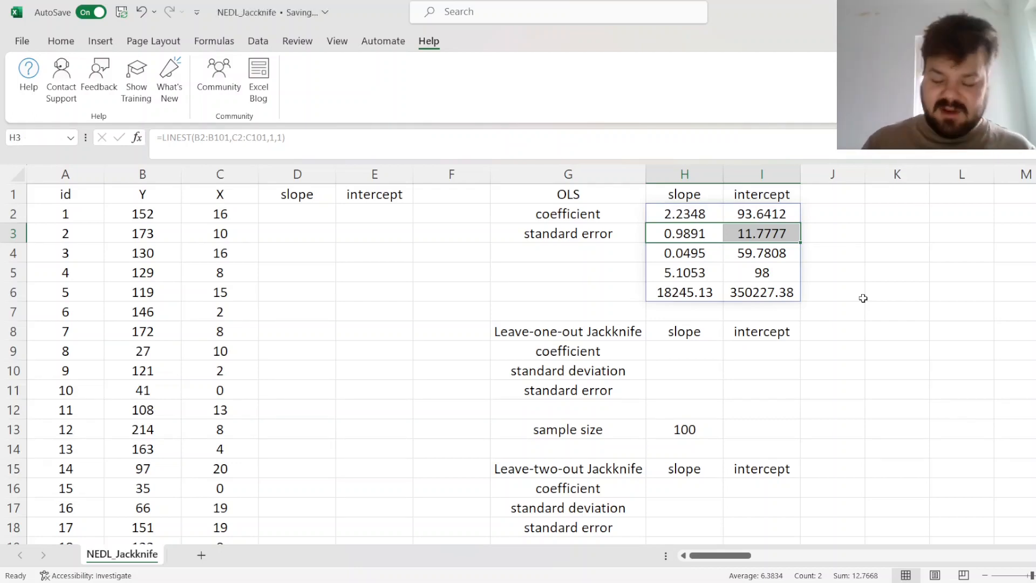
click(451, 233)
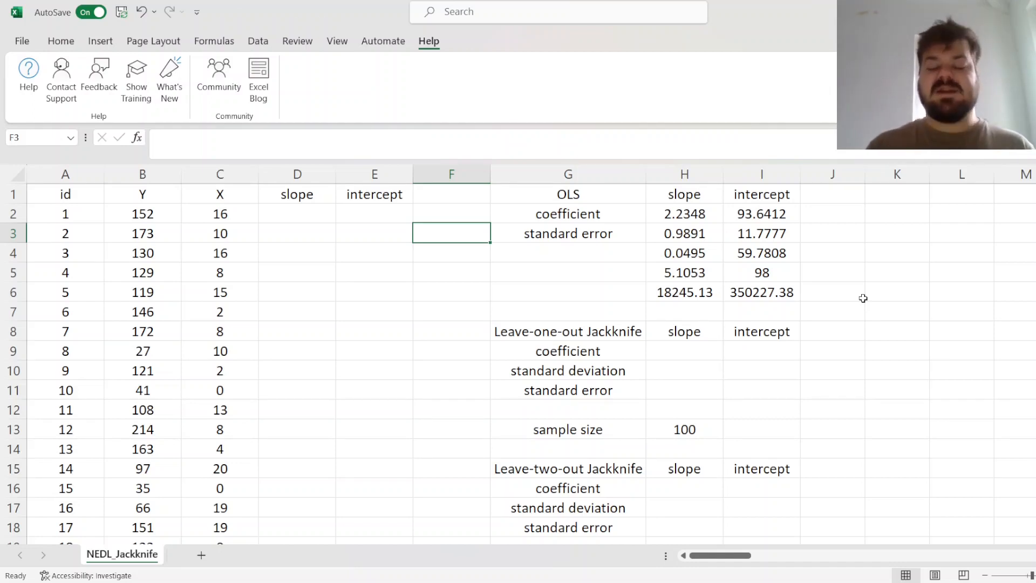
click(451, 351)
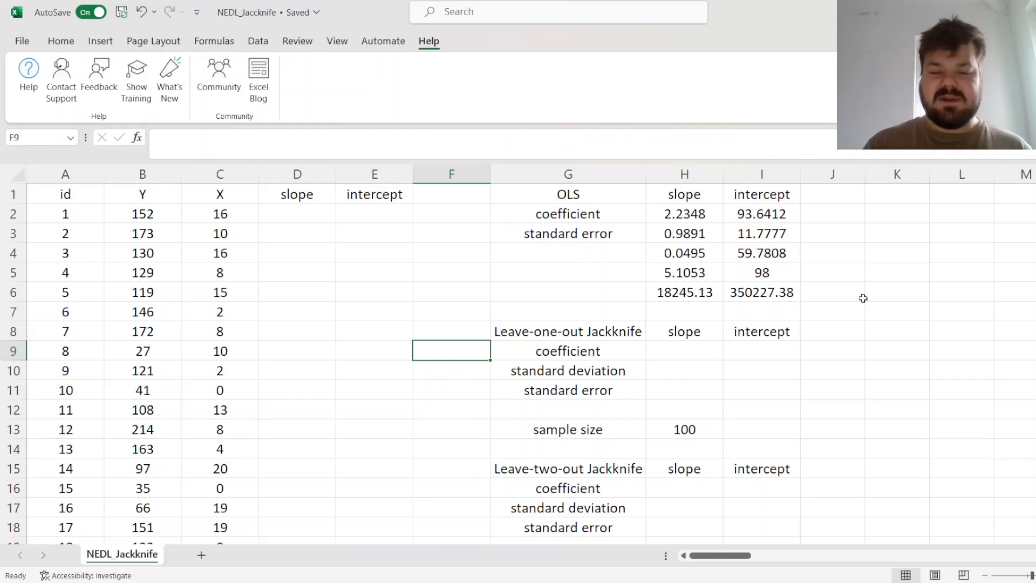
click(296, 193)
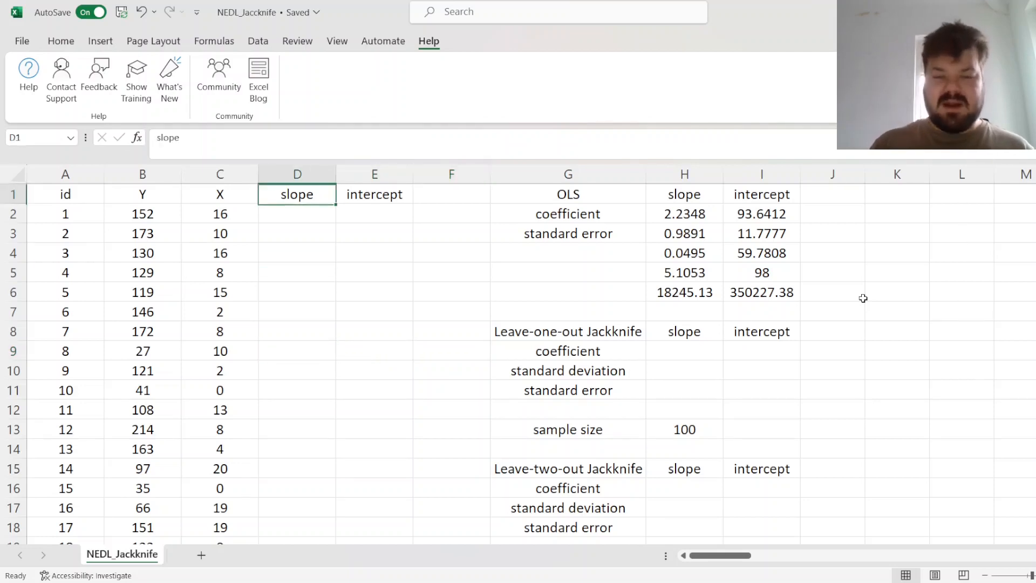
Enter in D2 =SLOPE(IF($A2=$A$2:$A$101,"",$B$2:$B$101),IF($A2=$A$2:$A$101,"",$C$2:$C$101)) for a leave-one-out slope of 2.1986.
click(297, 214)
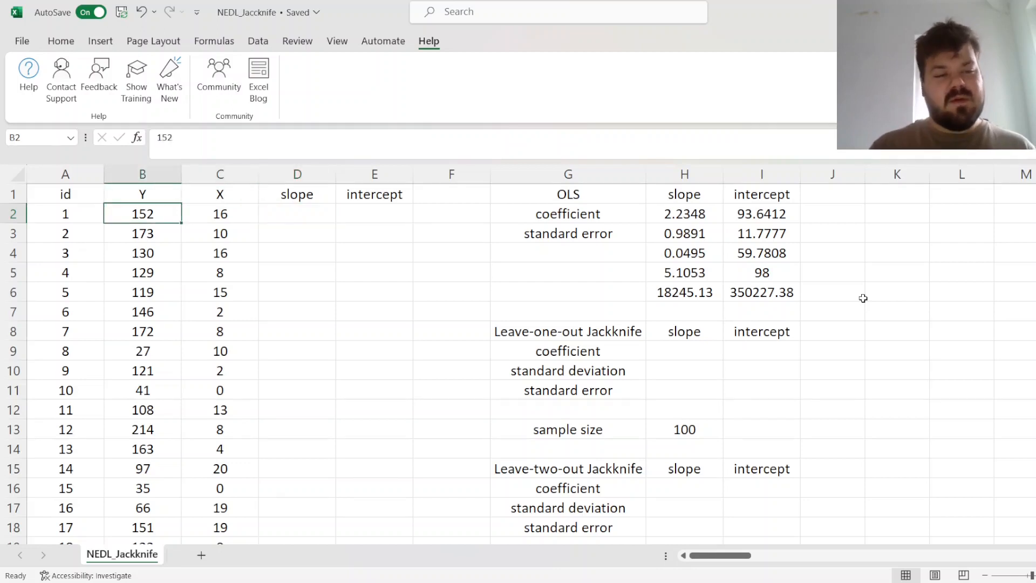
text(=)
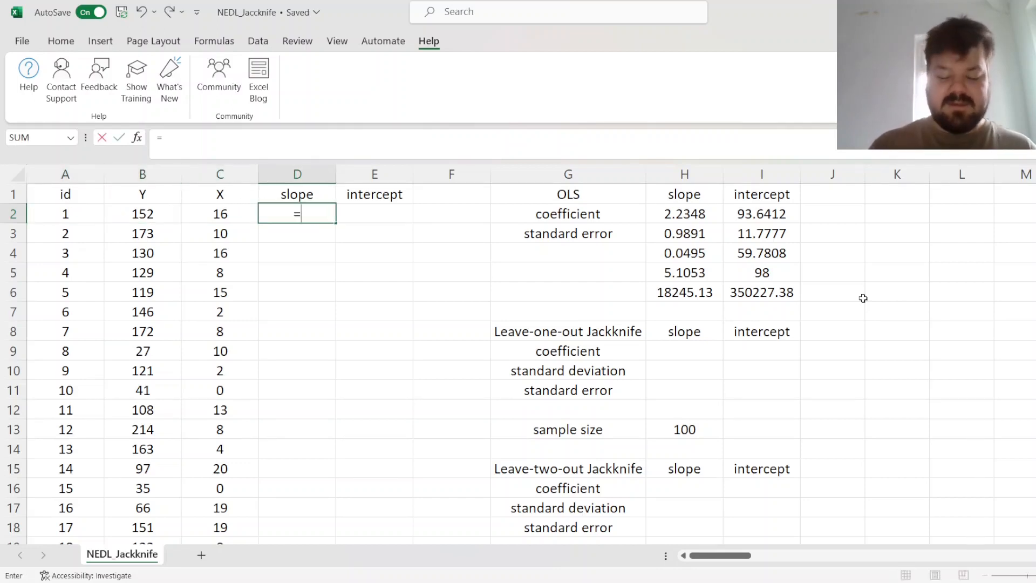
text(SLOP)
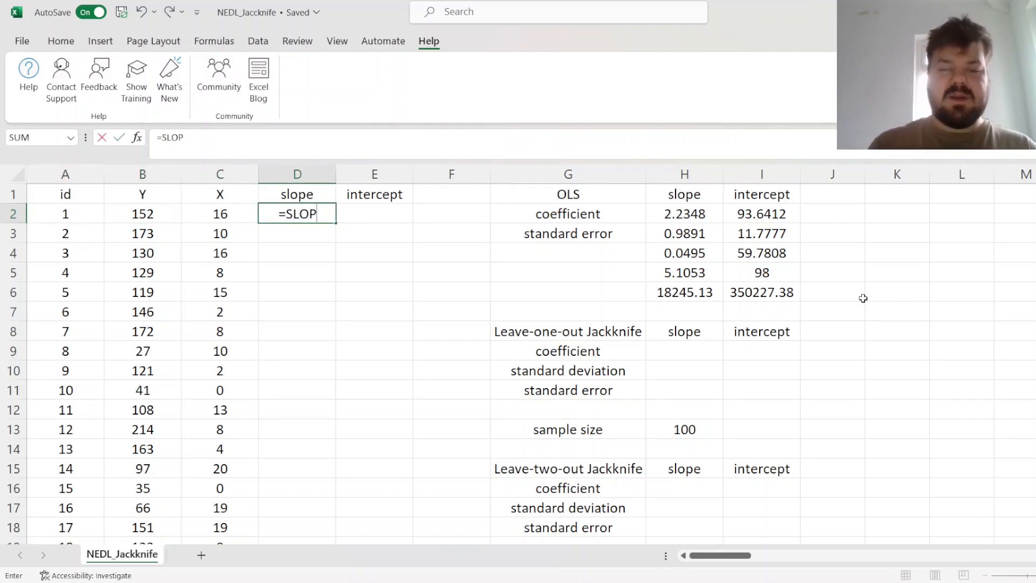
text(E(IF()
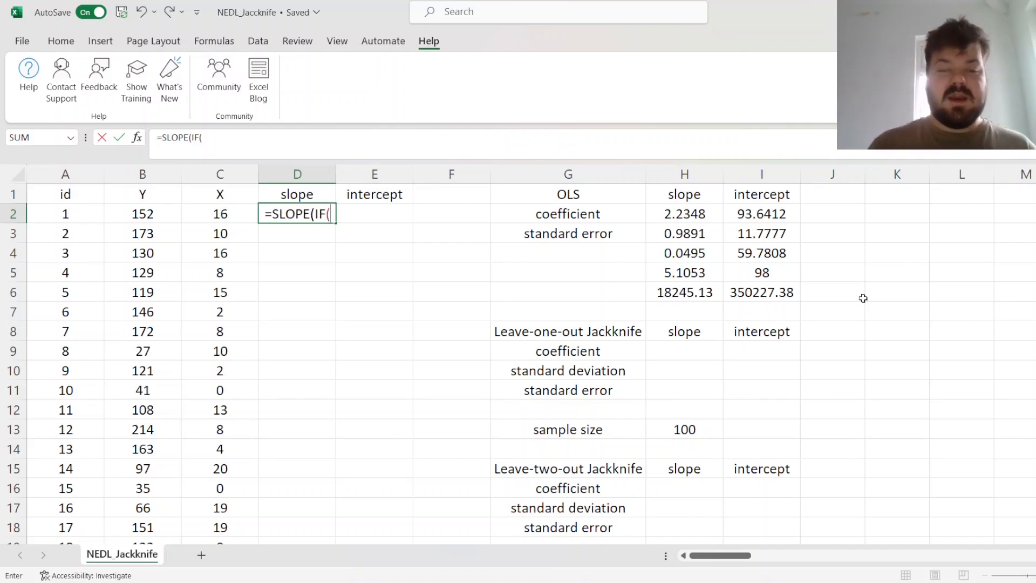
click(65, 214)
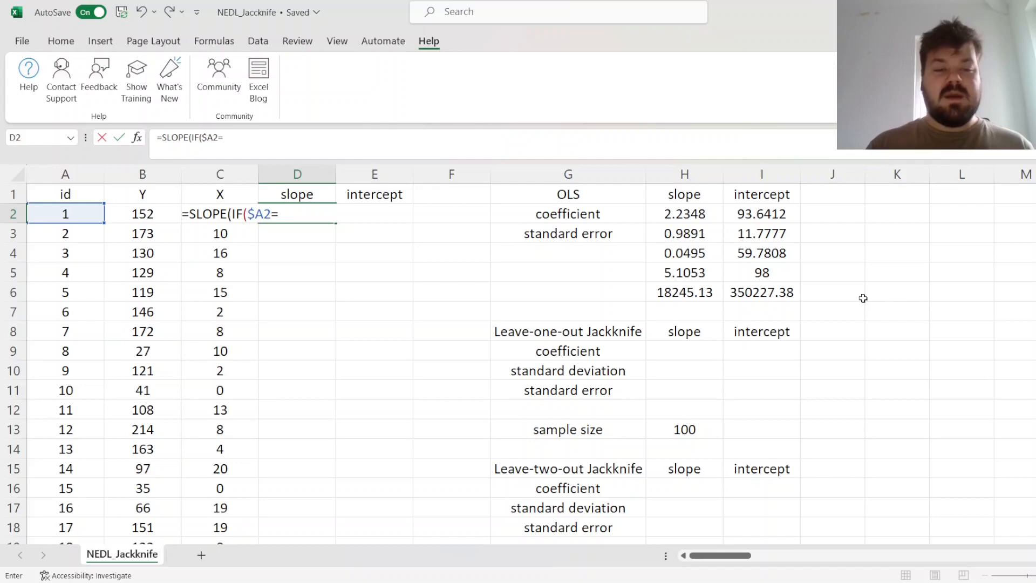
click(64, 214)
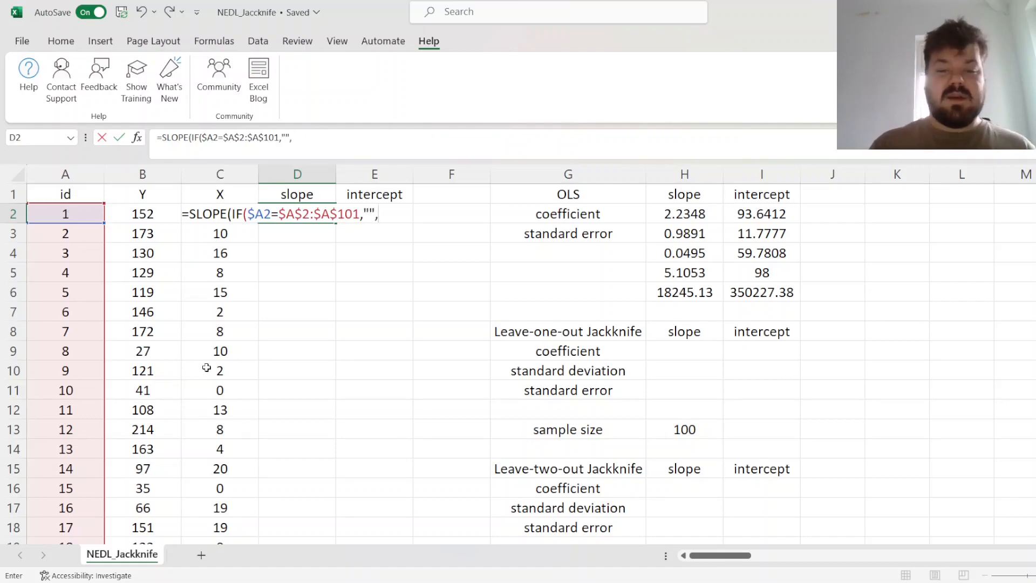
click(142, 193)
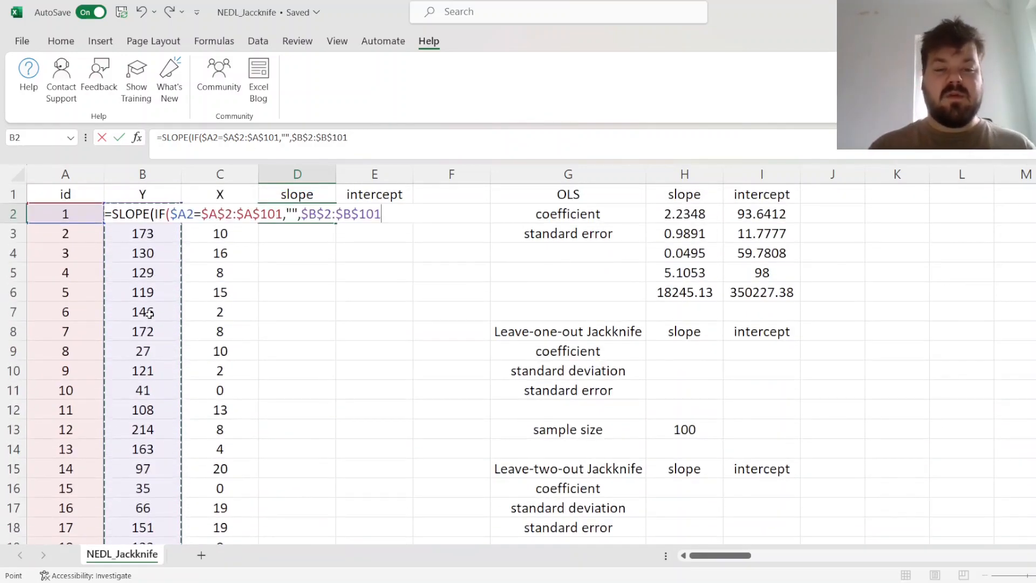
text())
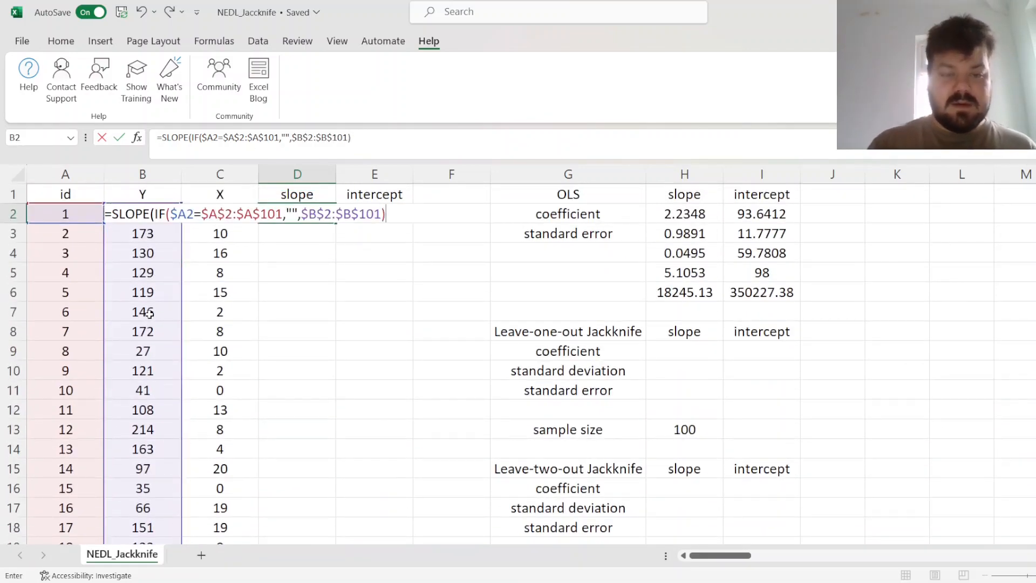
text(,)
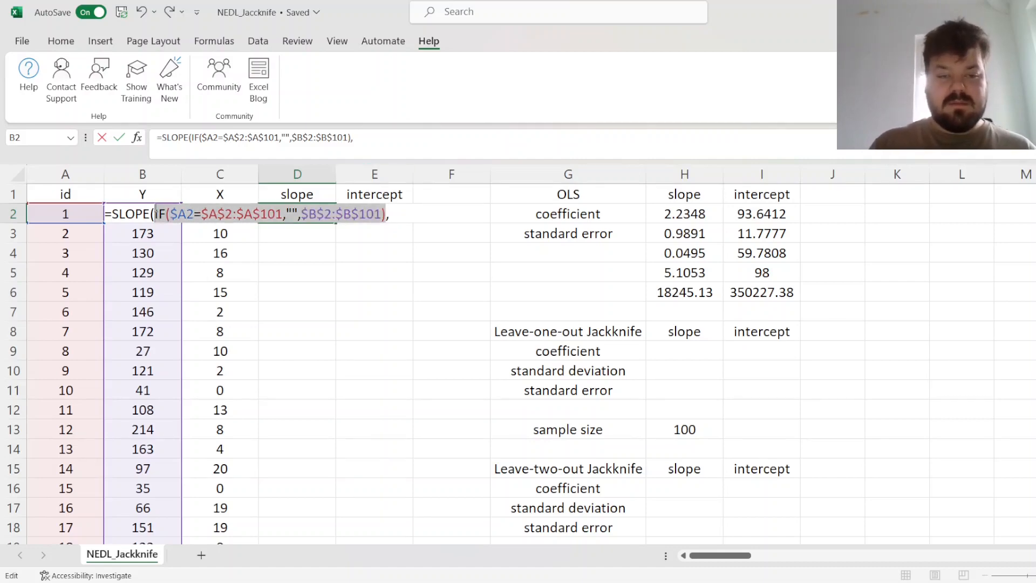
text(,IF($A2=$A$2:$A$101,"",$B$2:$B$101))
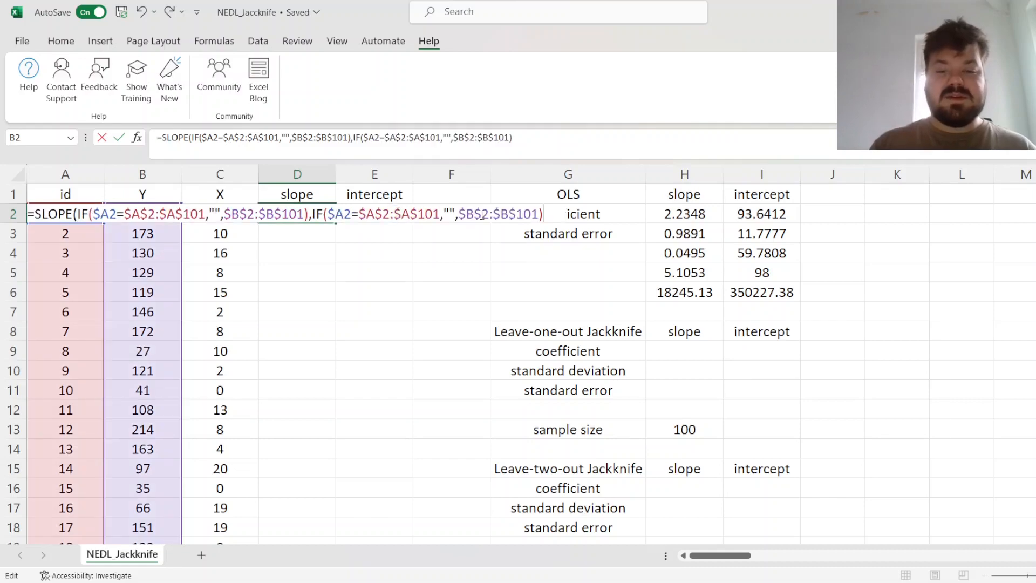
click(220, 390)
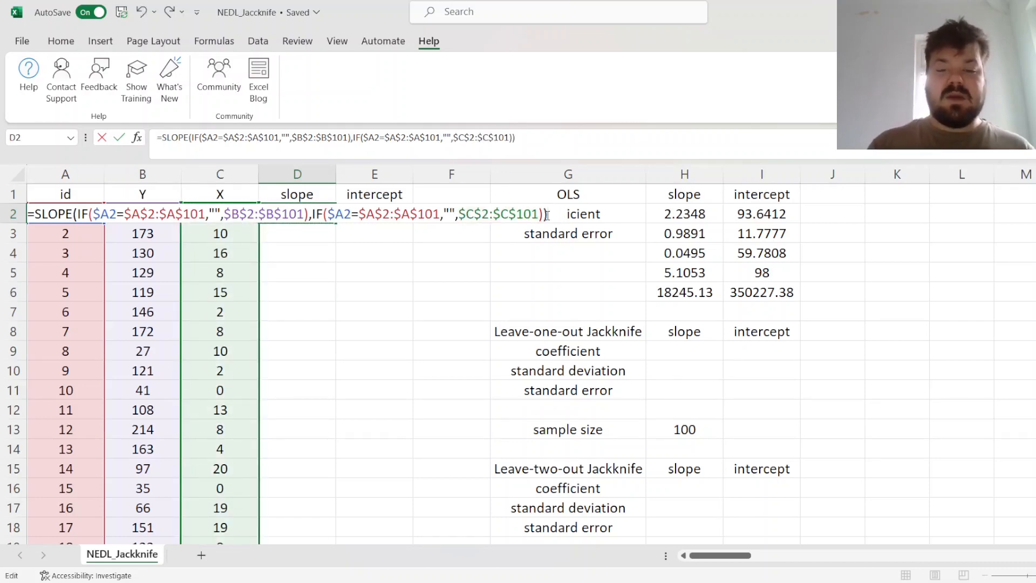
key(Enter)
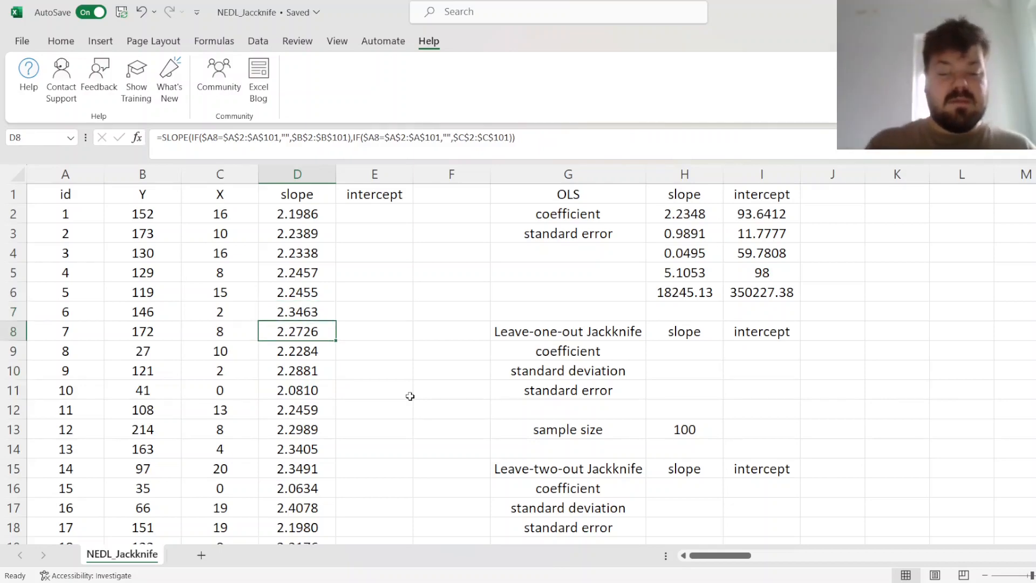
Fill the leave-one-out slope down column D and check the formulas in rows 7 and 2.
click(65, 311)
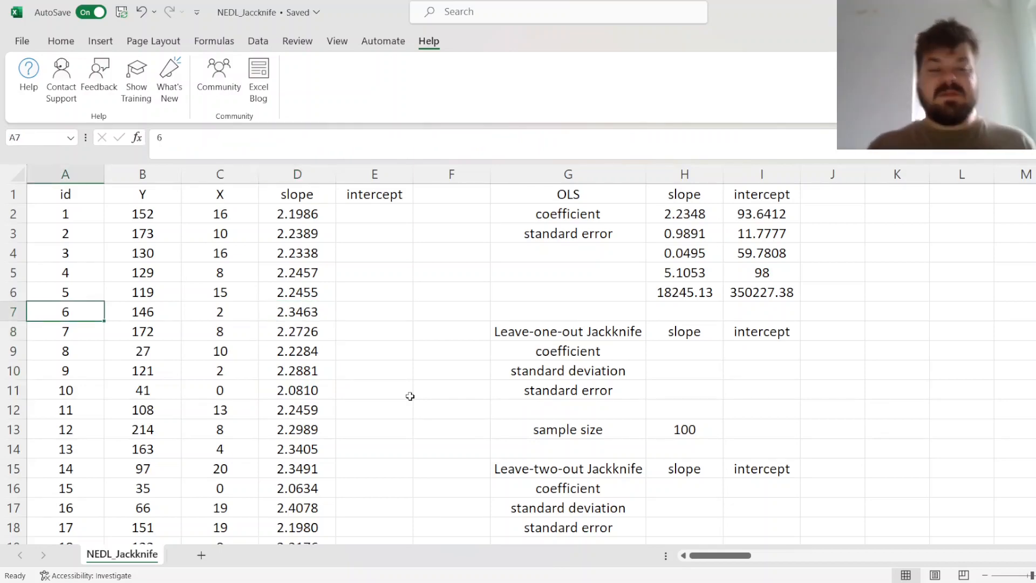
click(297, 311)
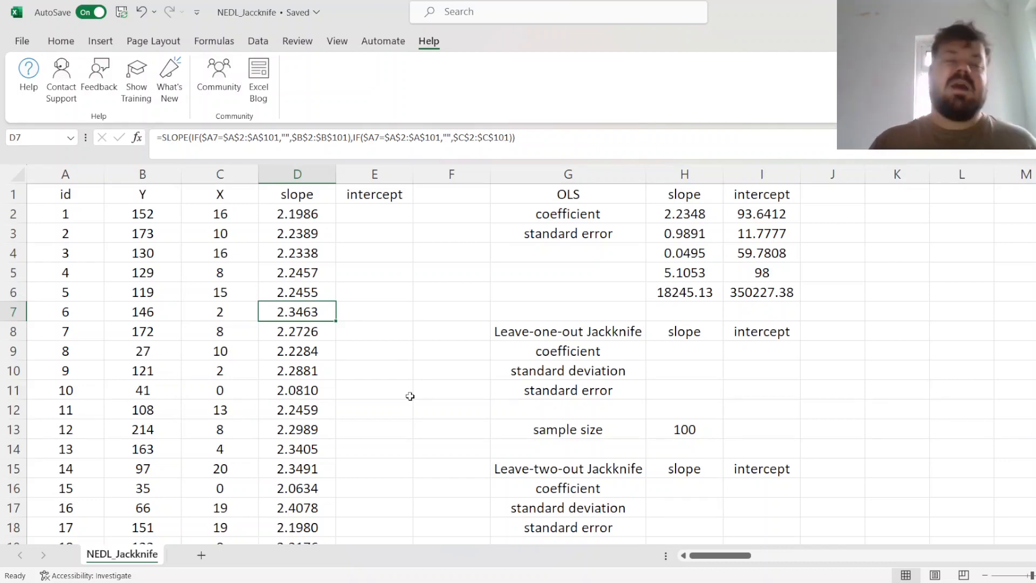
click(297, 214)
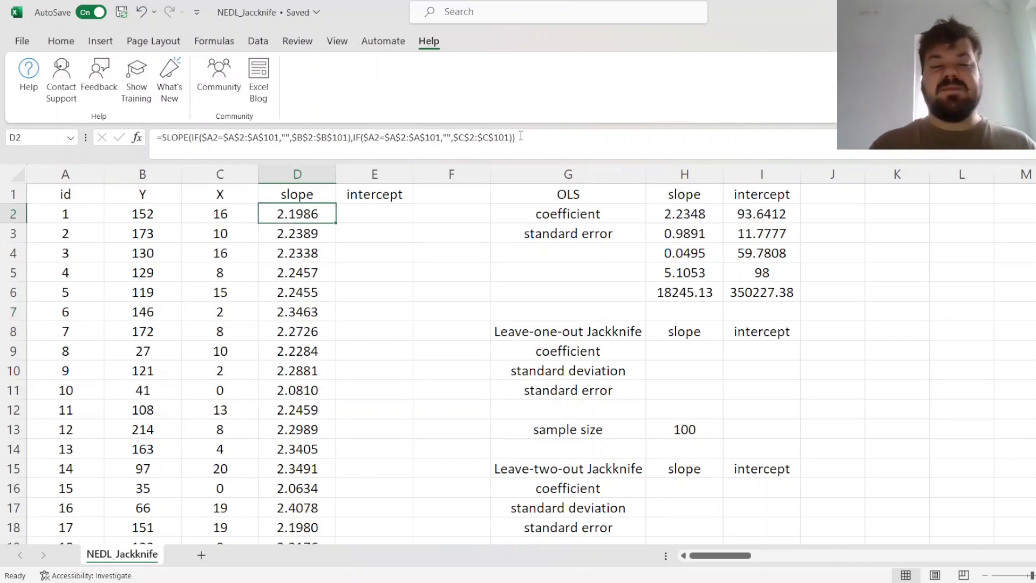
Fill column E with the same formula using INTERCEPT, giving 93.7822 in E2.
click(374, 212)
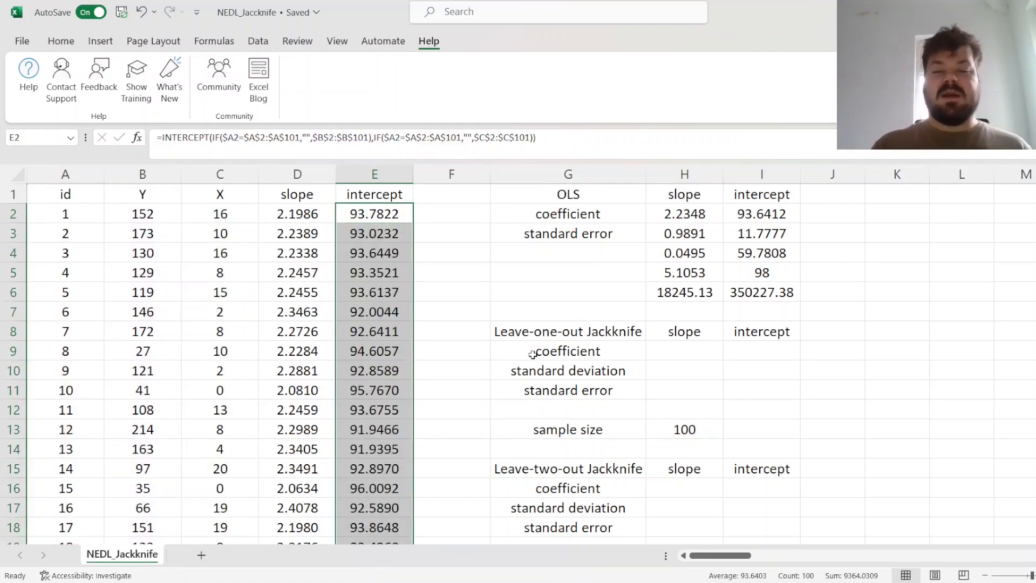
click(684, 351)
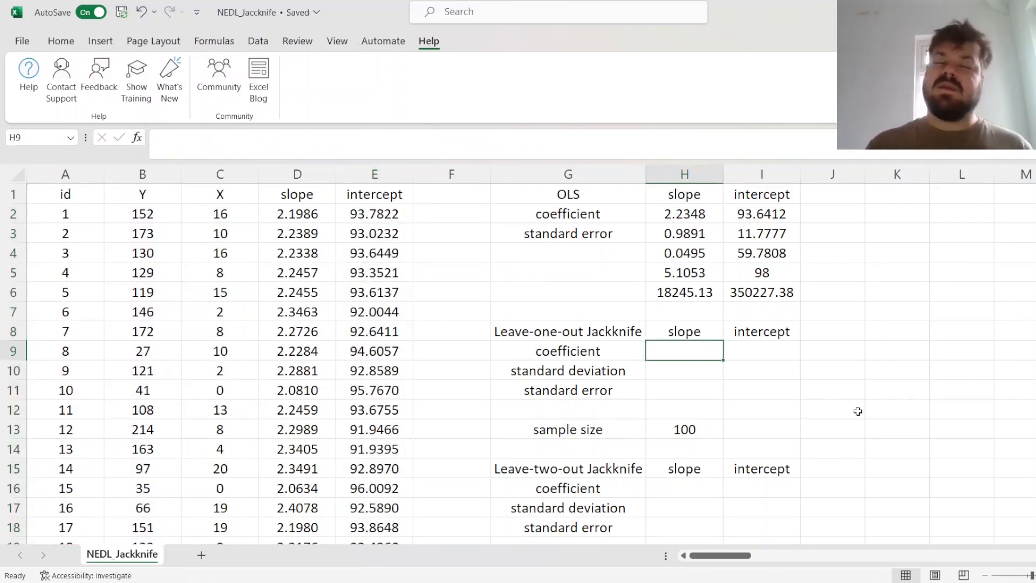
Average the jackknife columns to 2.2349 and 93.6403 and add STDEV.S deviations 0.1042 and 1.2565 in H10:I10.
text(=AV)
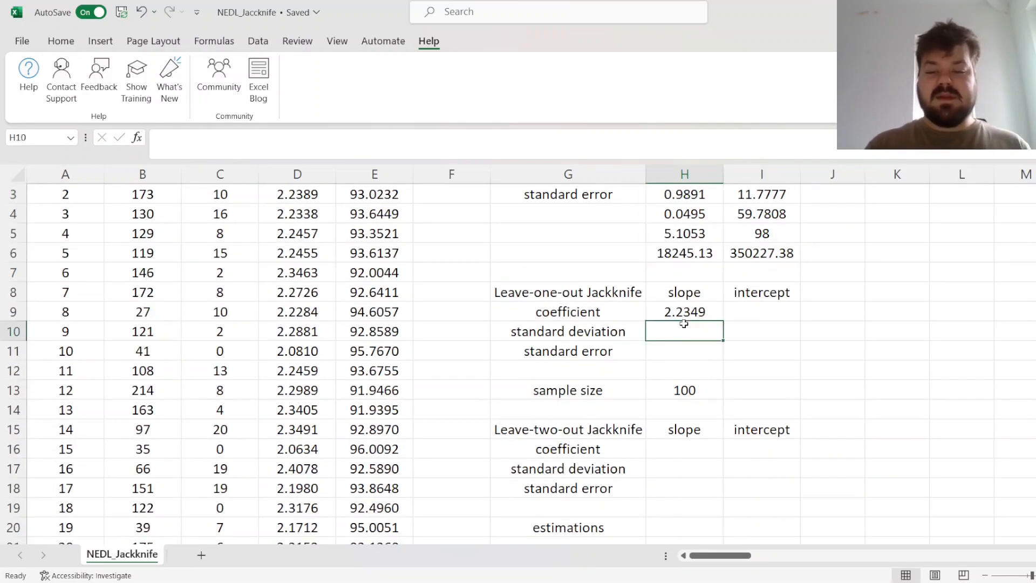
click(684, 311)
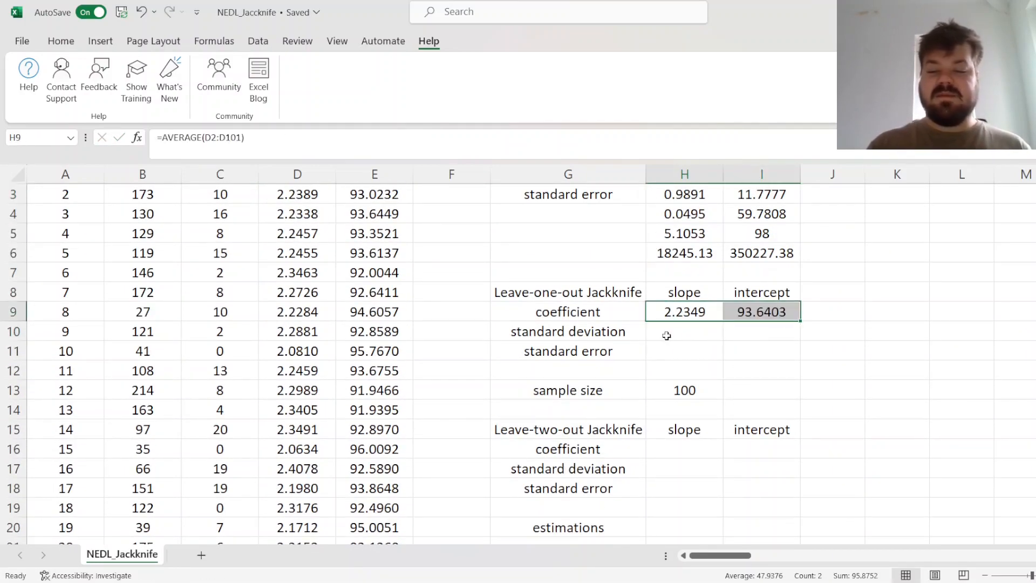
text(=STDEV.S(D2)
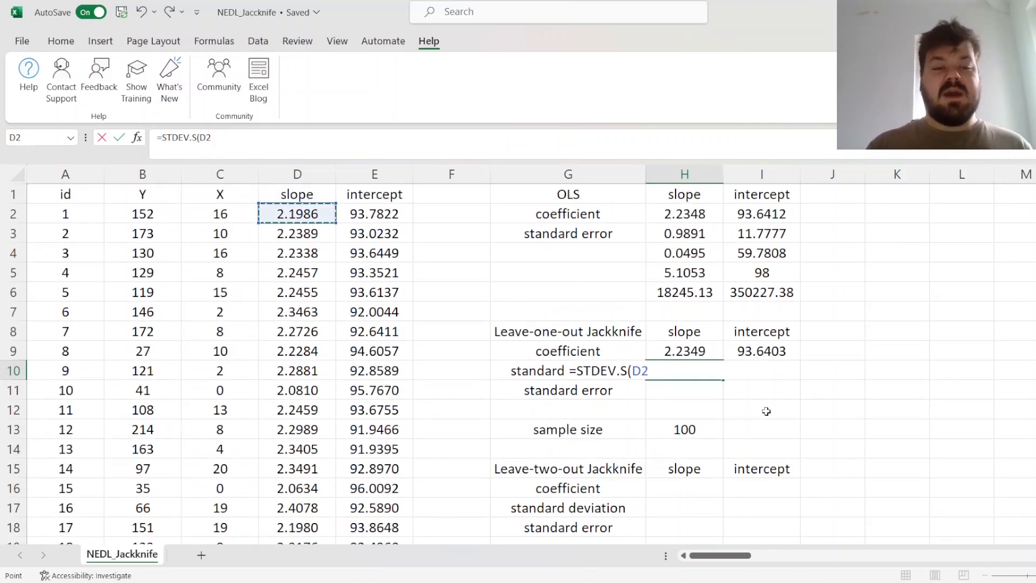
key(Enter)
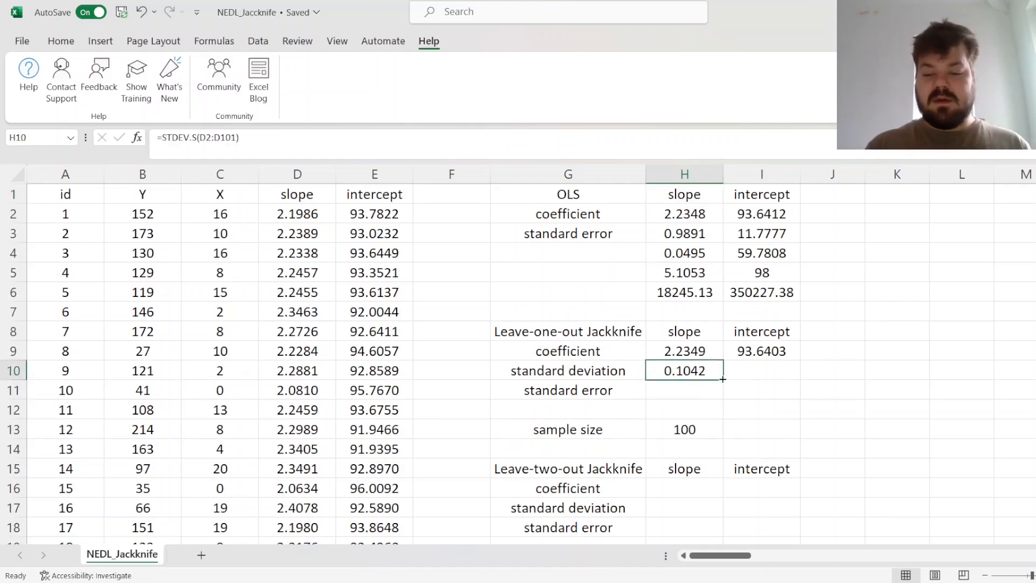
click(761, 370)
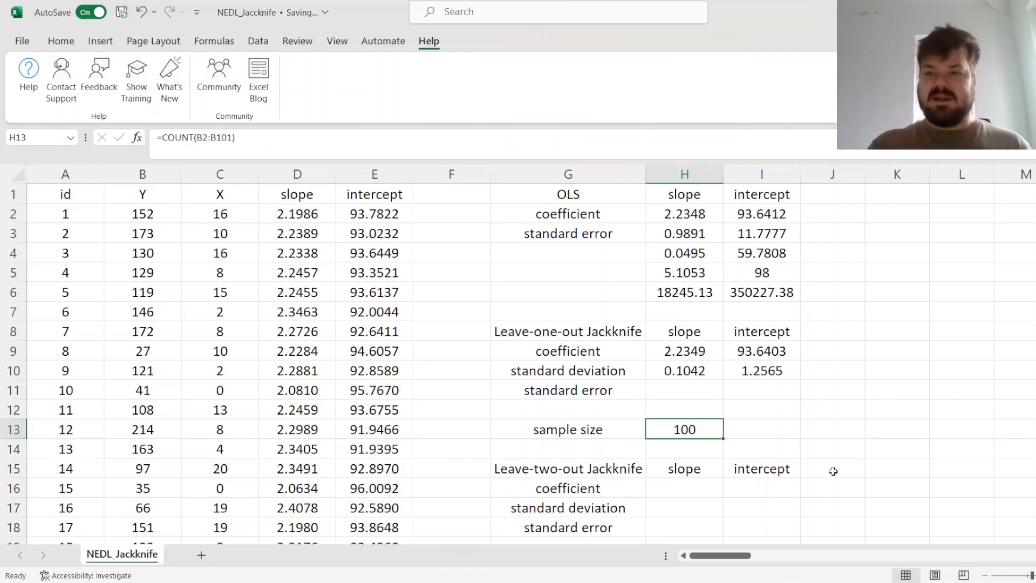
Compute standard errors =H10*SQRT($H$13) as 1.0418 and 12.5652, then compare them with the OLS rows H2:I3.
click(685, 390)
text(=H10*SQRT()
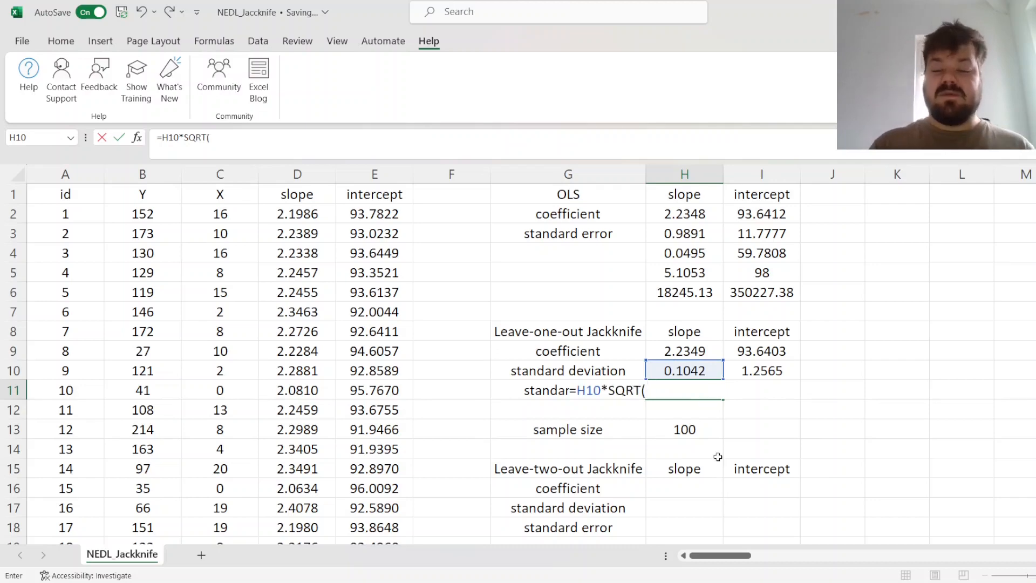
click(684, 428)
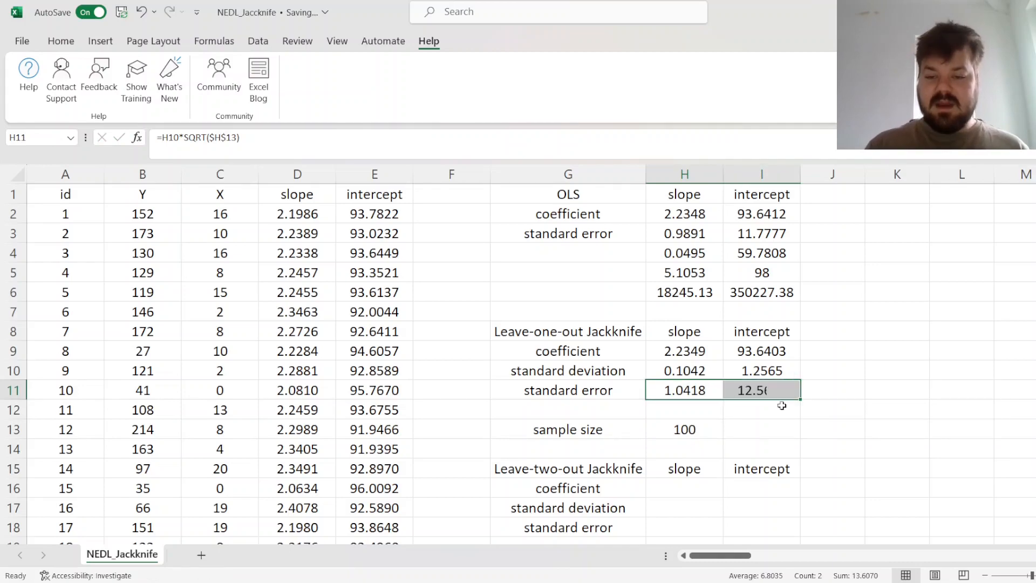
click(684, 351)
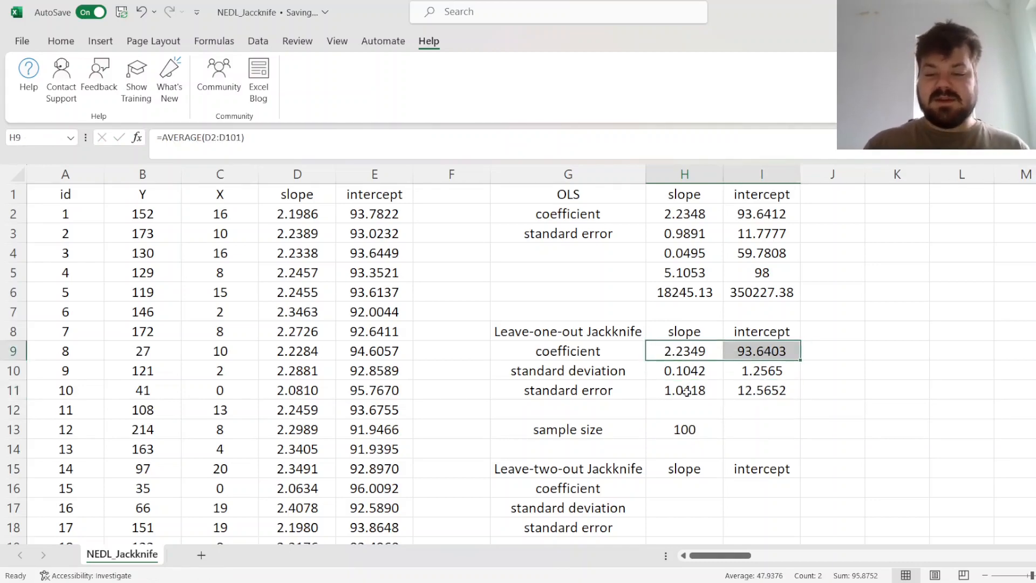
click(684, 390)
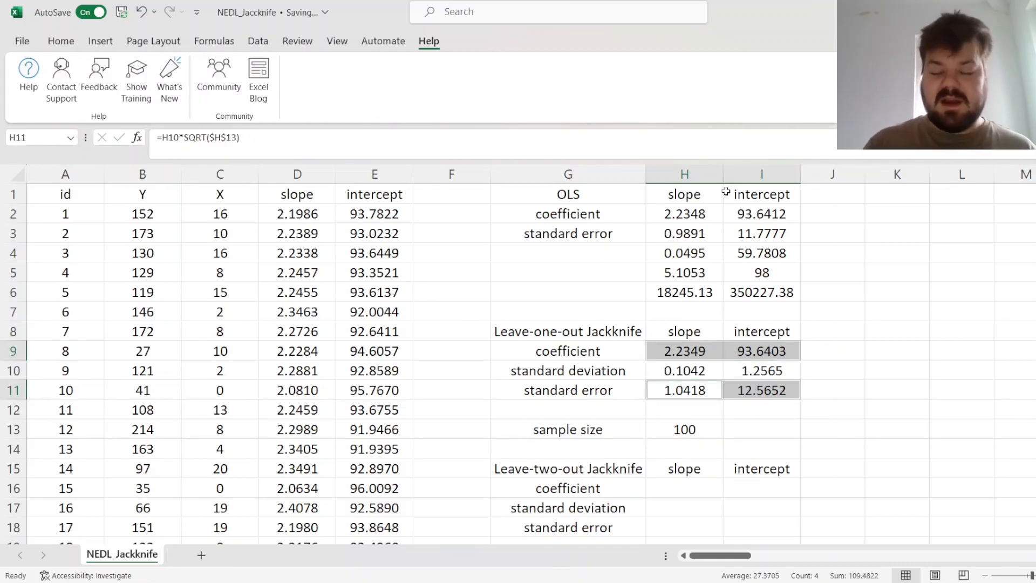
click(684, 213)
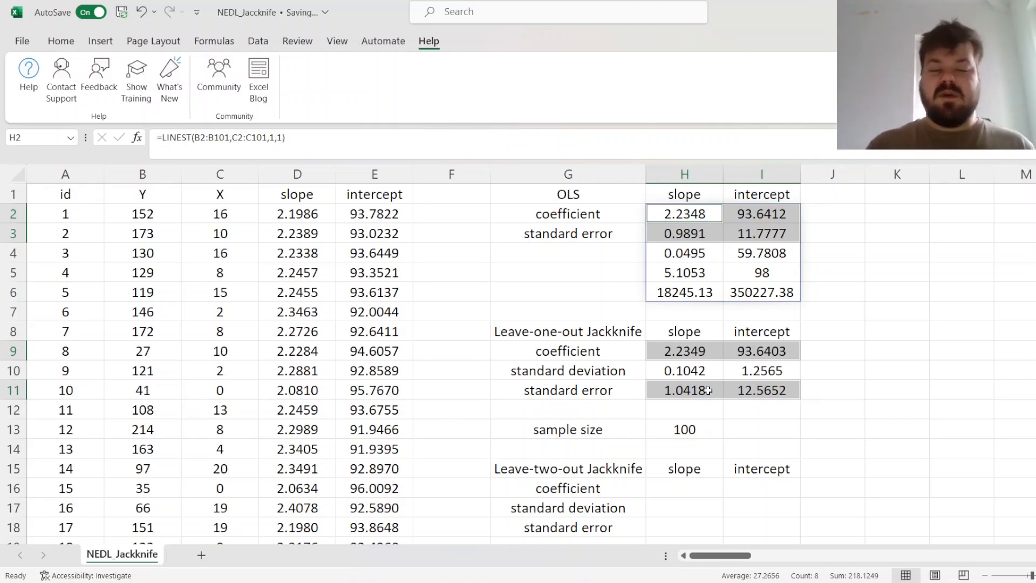
Below the data at row 103, label a new grid 'slopes' for the leave-two-out jackknife.
click(567, 468)
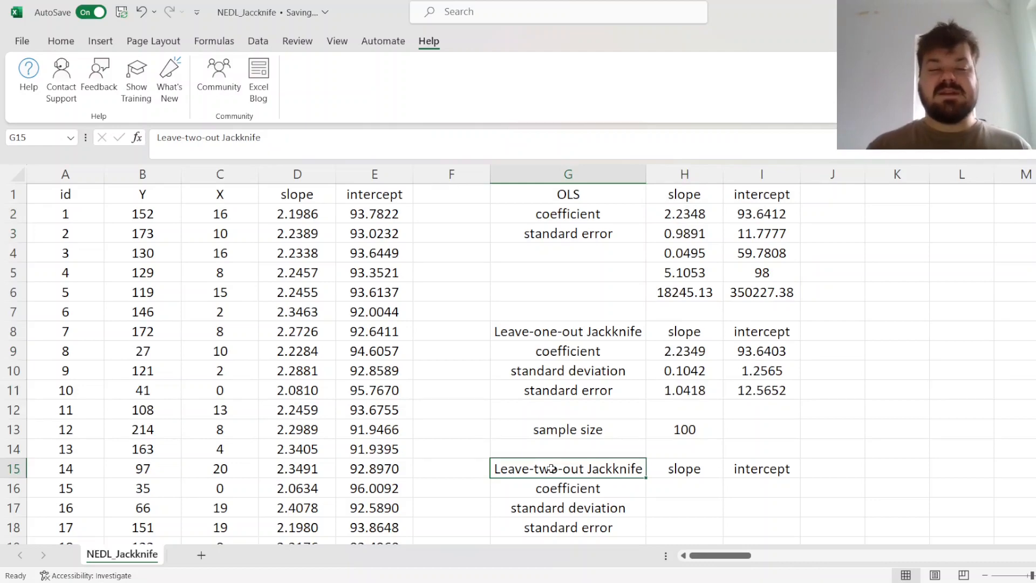
click(65, 468)
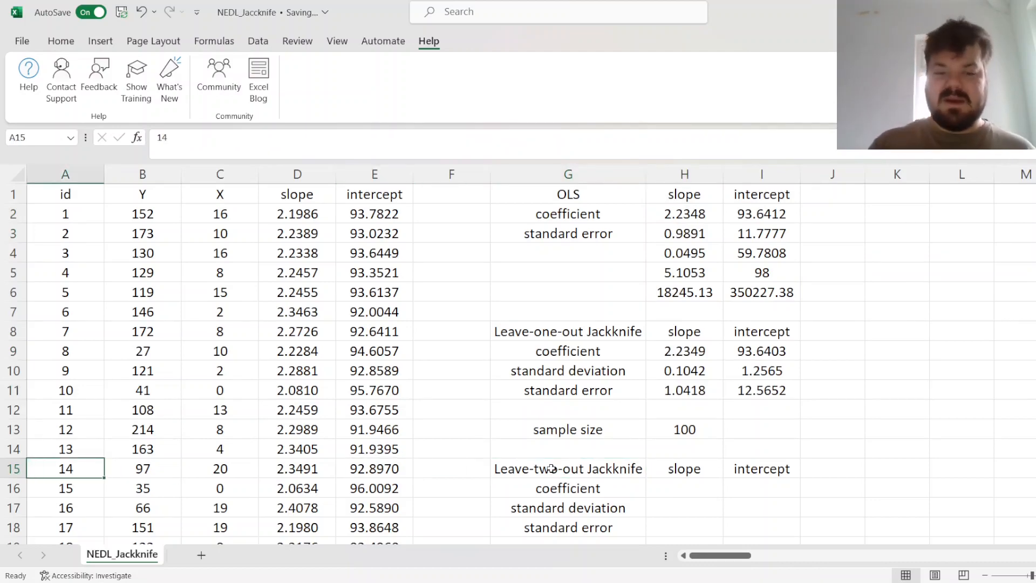
mouse_move(959, 406)
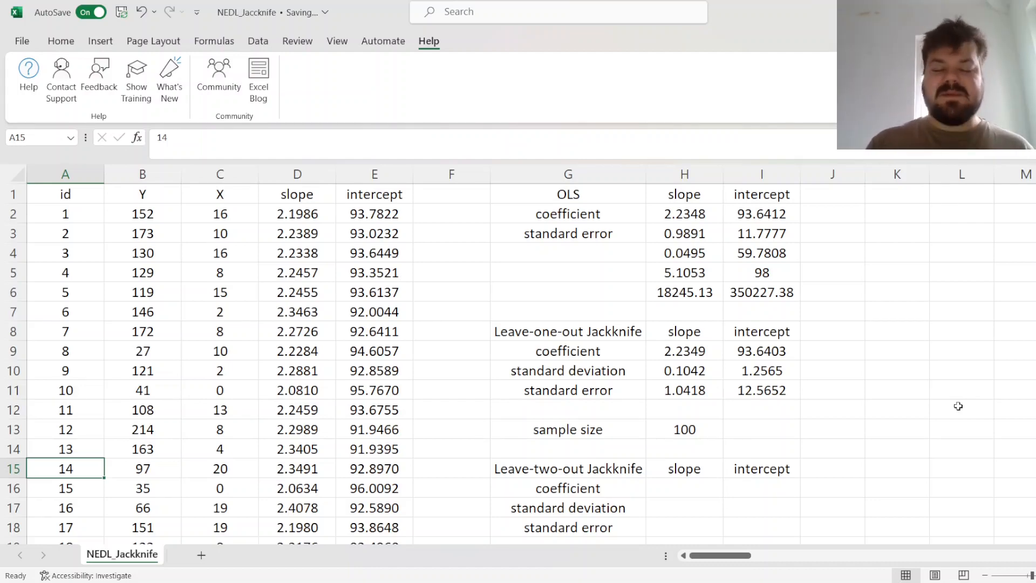
scroll(down, 3)
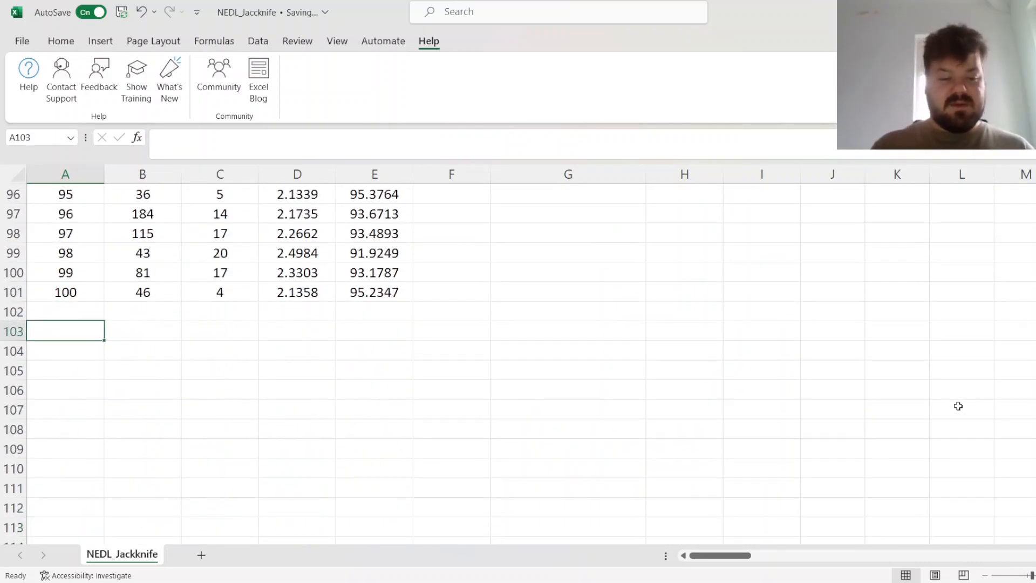
text(slopes)
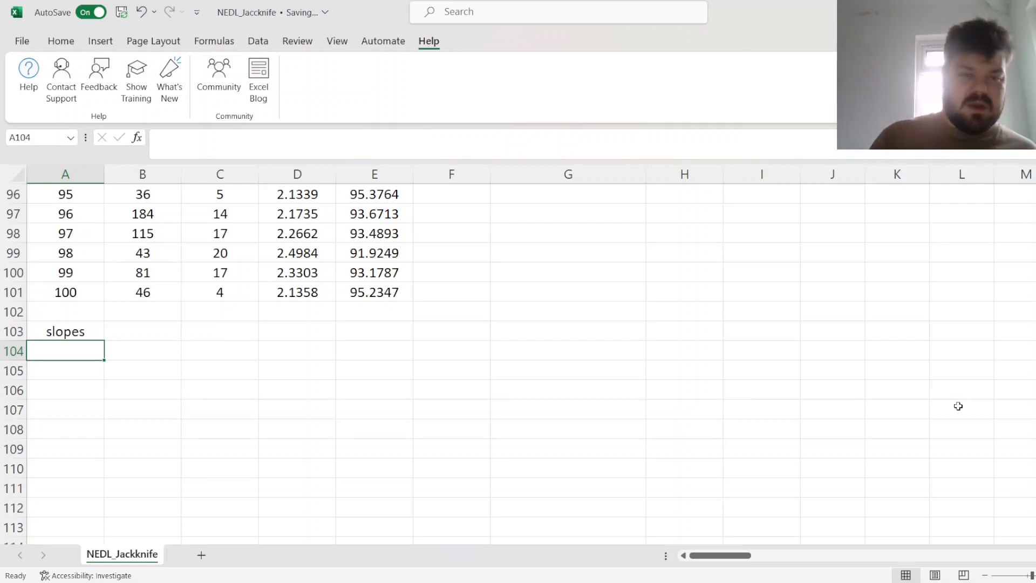
Number the grid 1–100 down with =SEQUENCE(100,1,1,1) in A104 and 1–100 across with =SEQUENCE(1,100,1,1) in B103.
text(=)
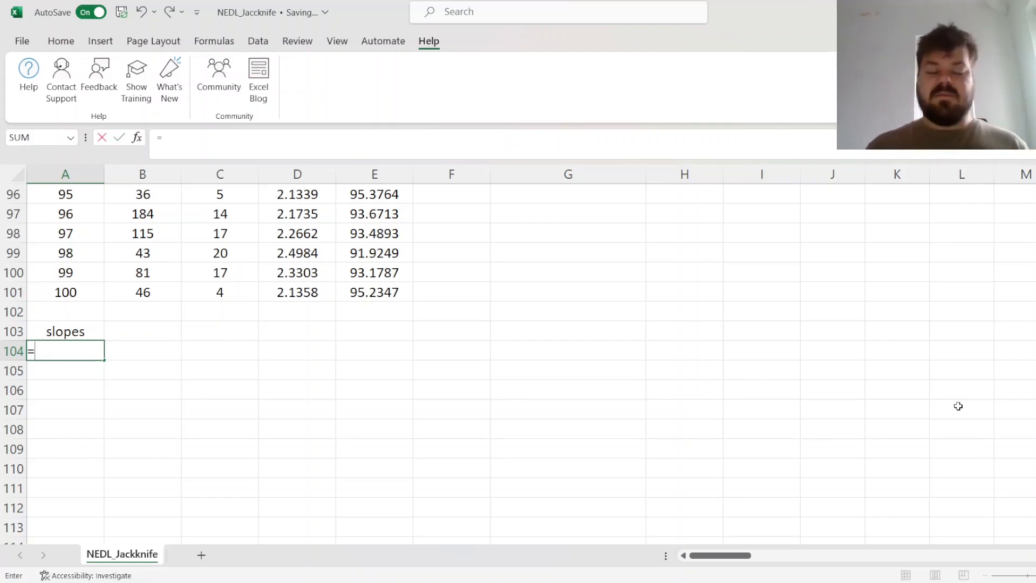
text(S)
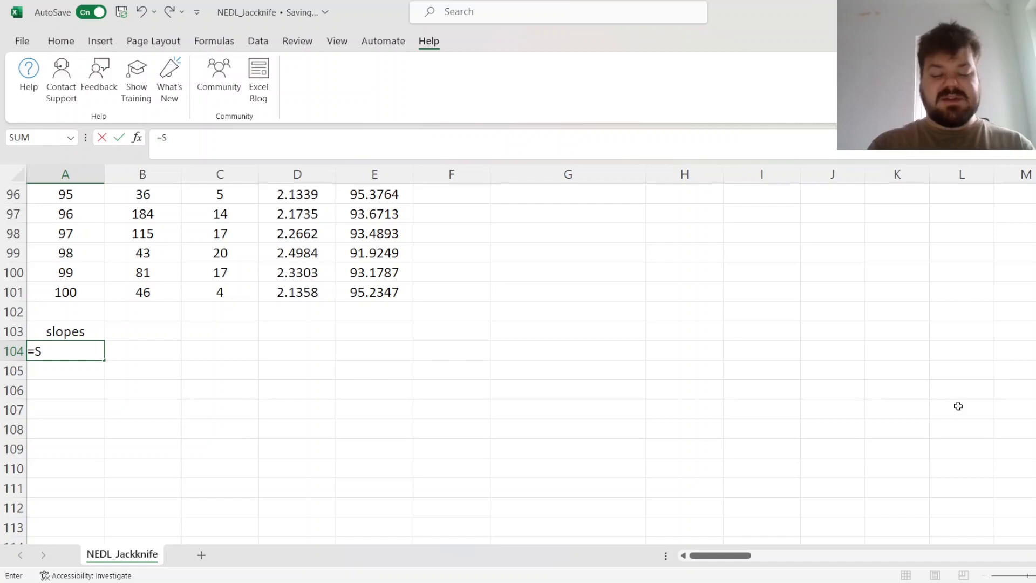
text(EQUENCE()
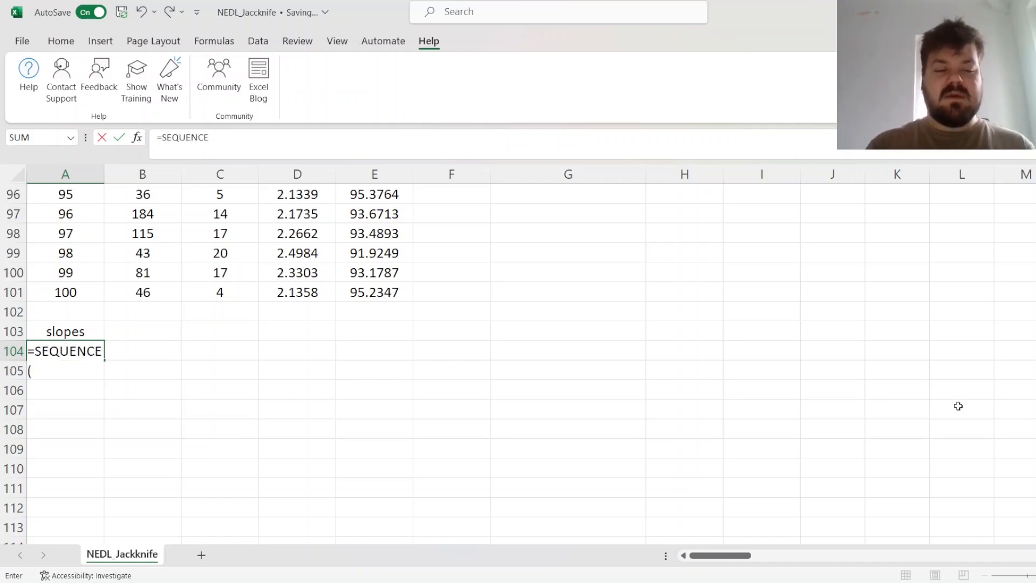
text(100,1,1,1)
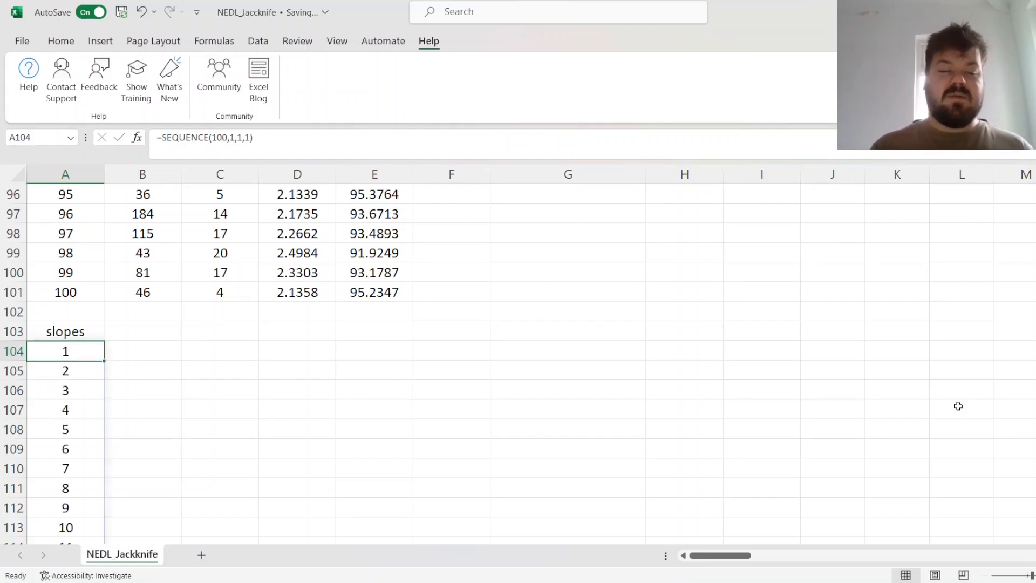
text(=SEQUENCE(1)
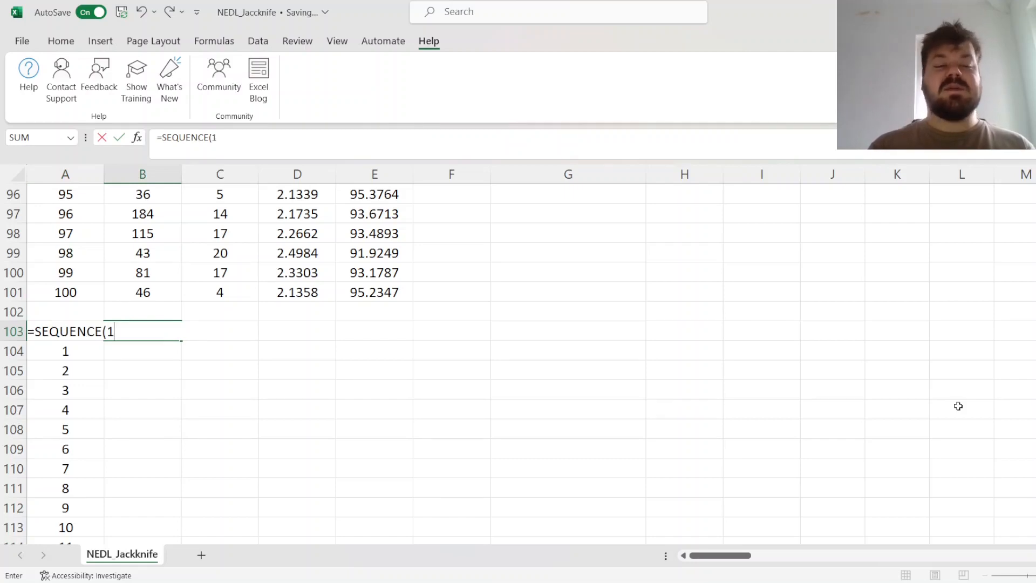
text(,100,)
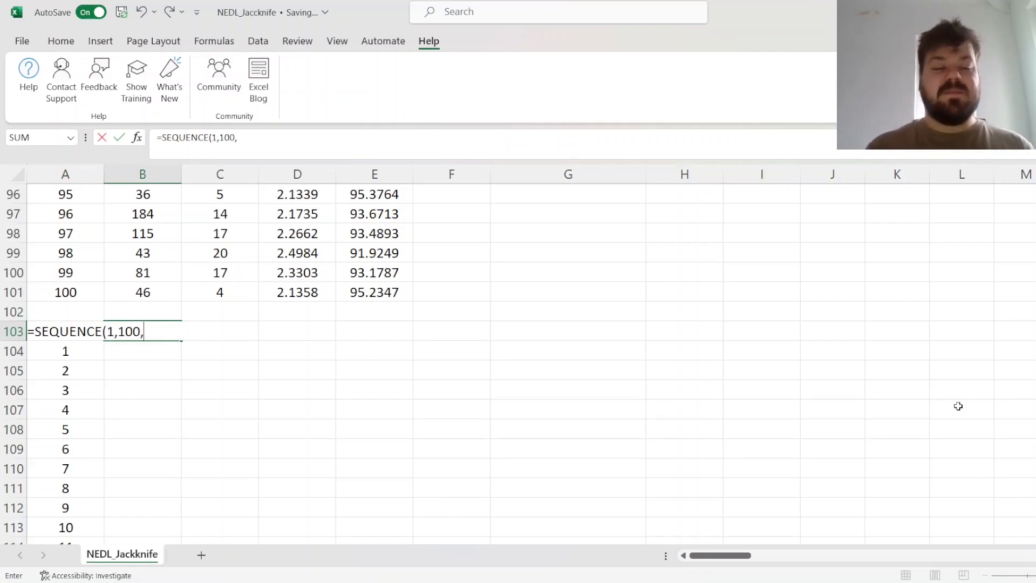
text(1,1)
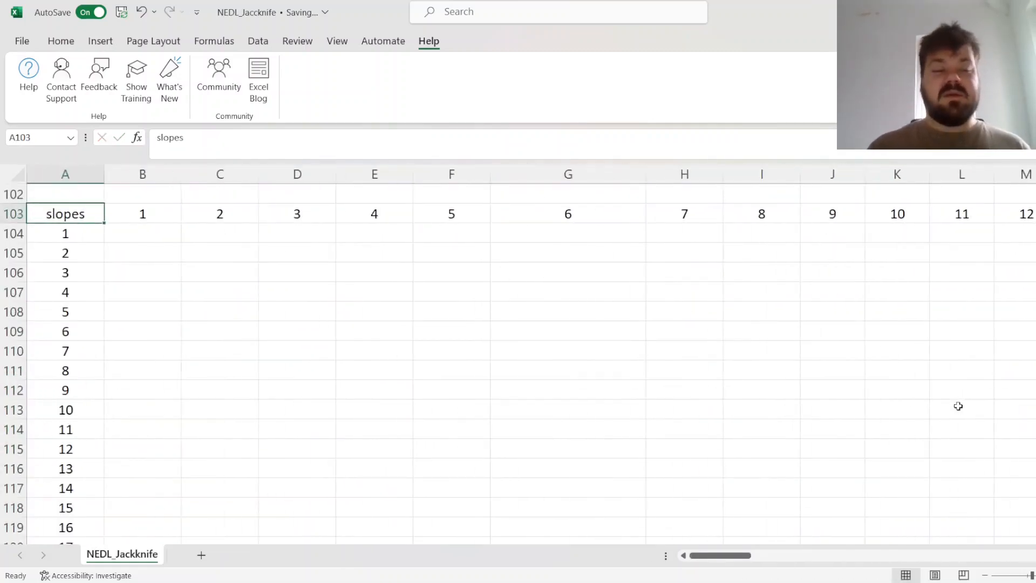
click(142, 233)
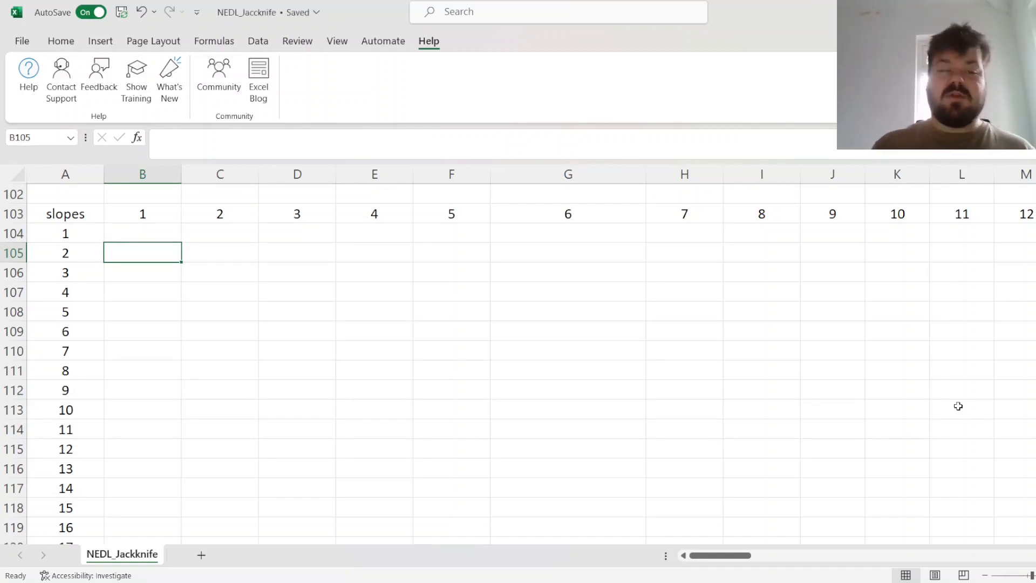
click(219, 214)
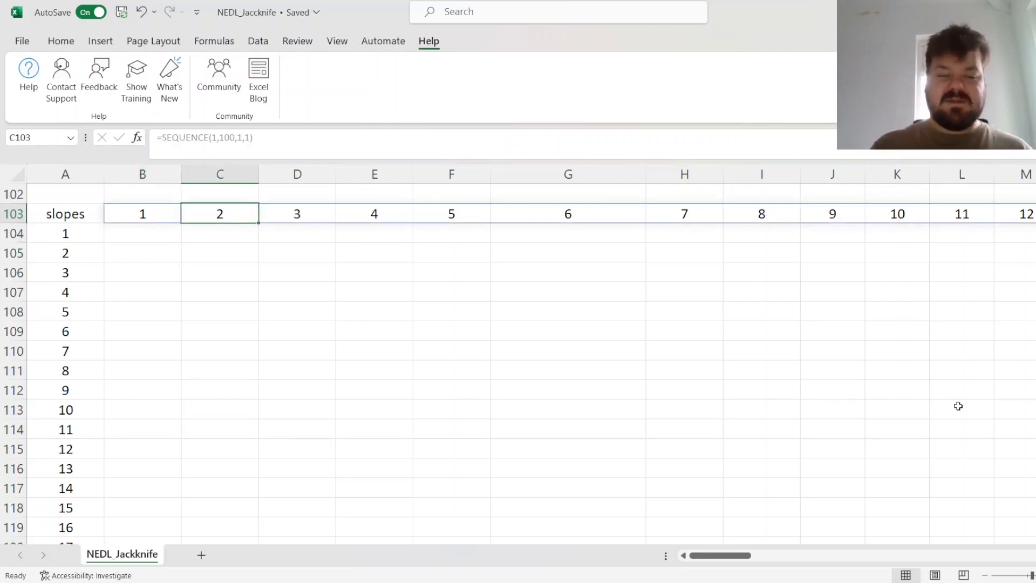
click(143, 233)
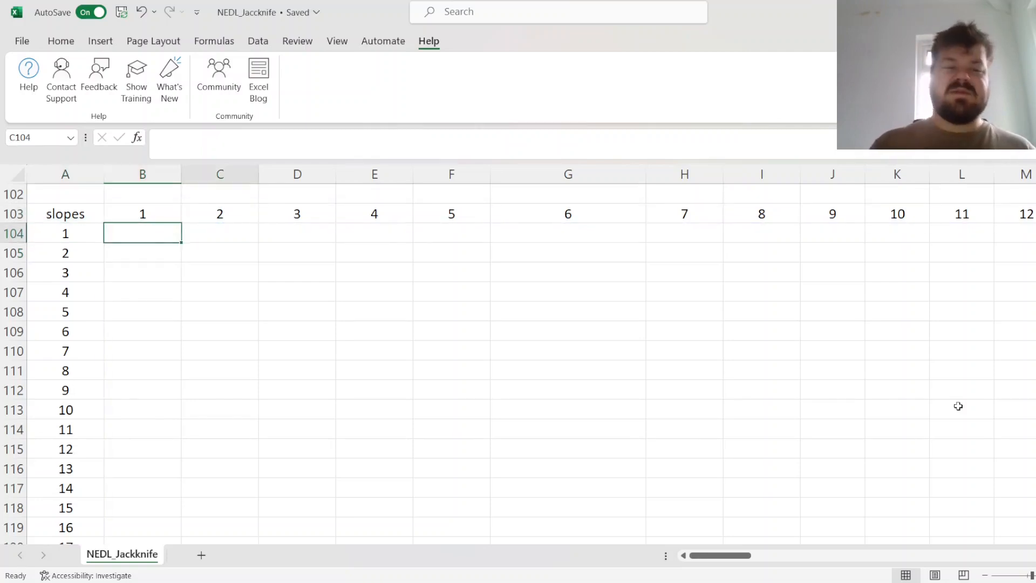
click(219, 233)
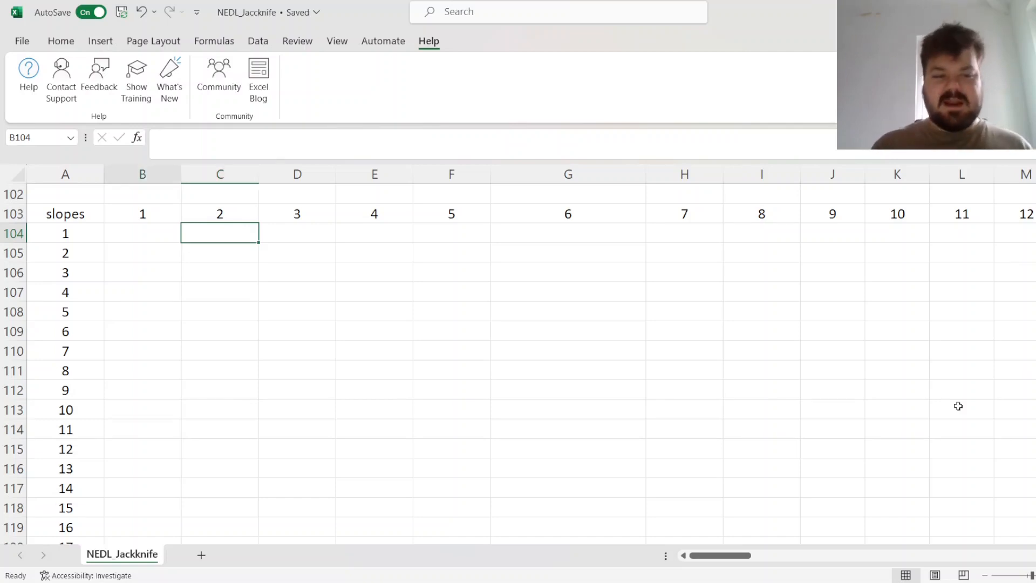
click(143, 233)
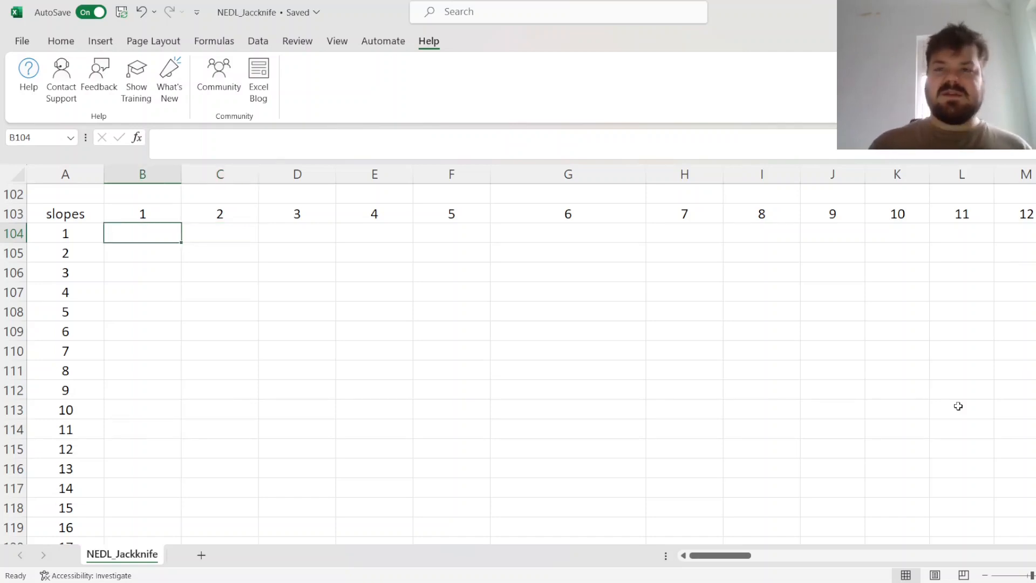
Begin B104 with =IF($A104<=B$103,"", locking row 103 so the upper triangle stays blank.
text(=)
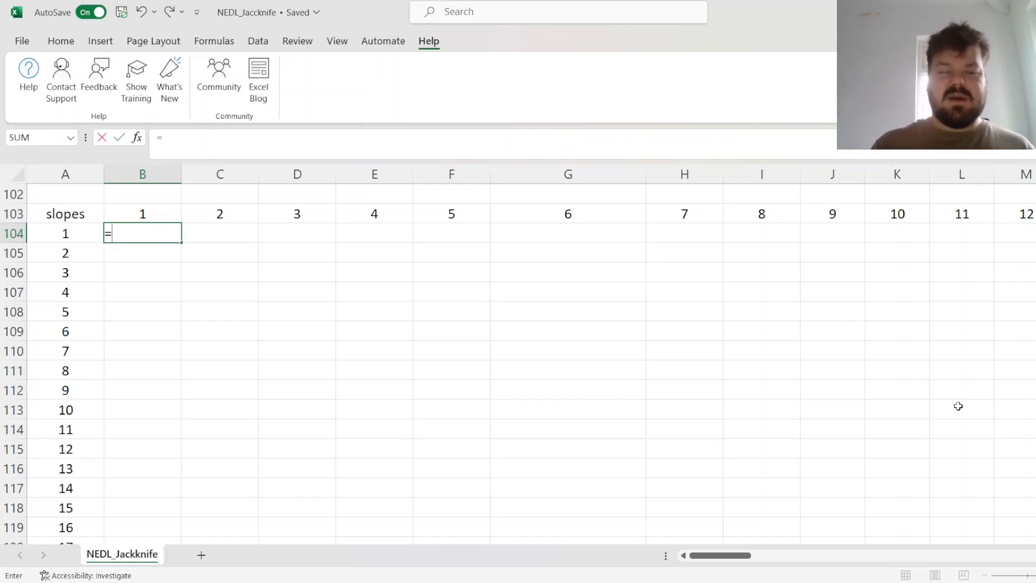
text(IF()
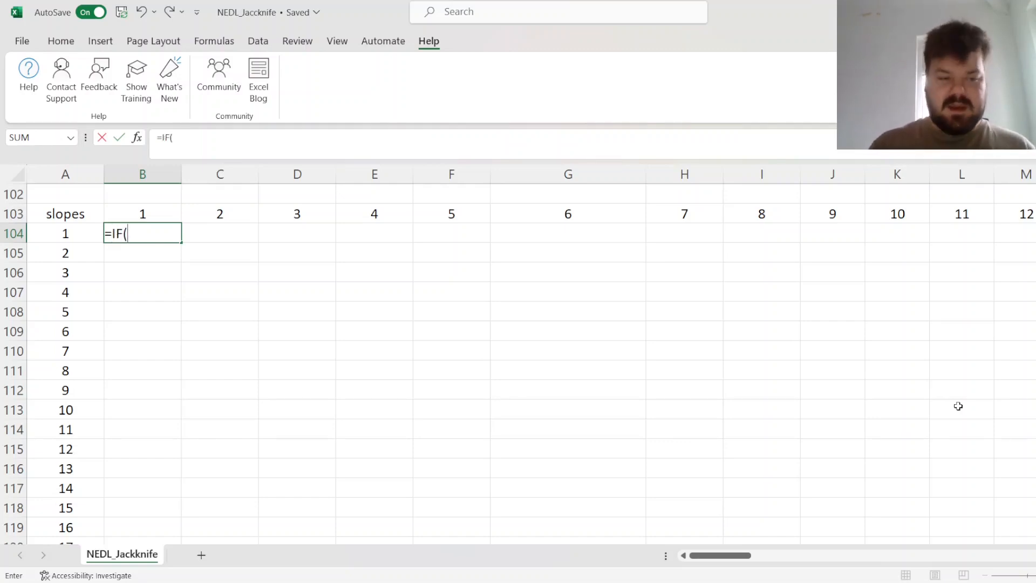
click(65, 233)
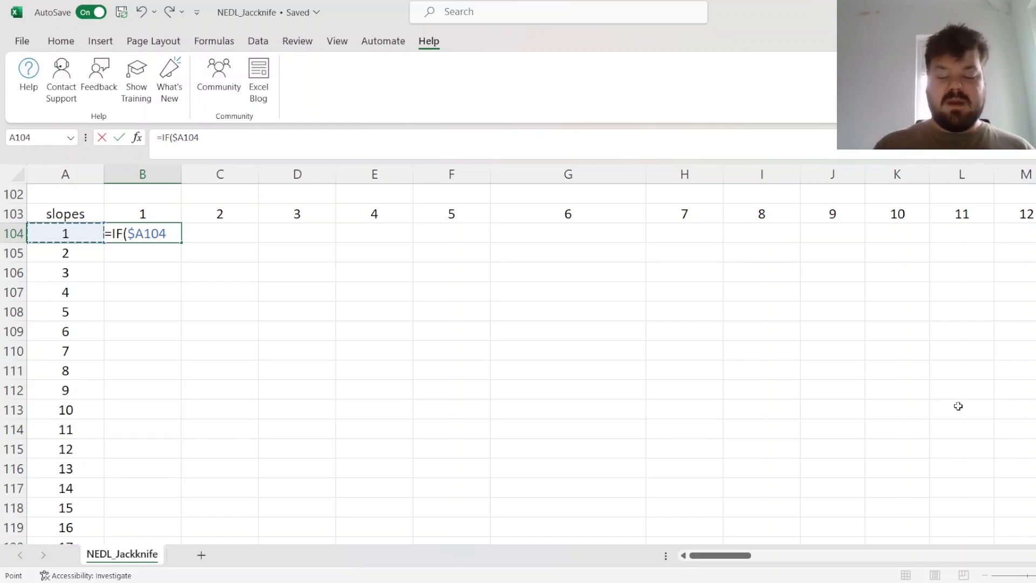
text(<=)
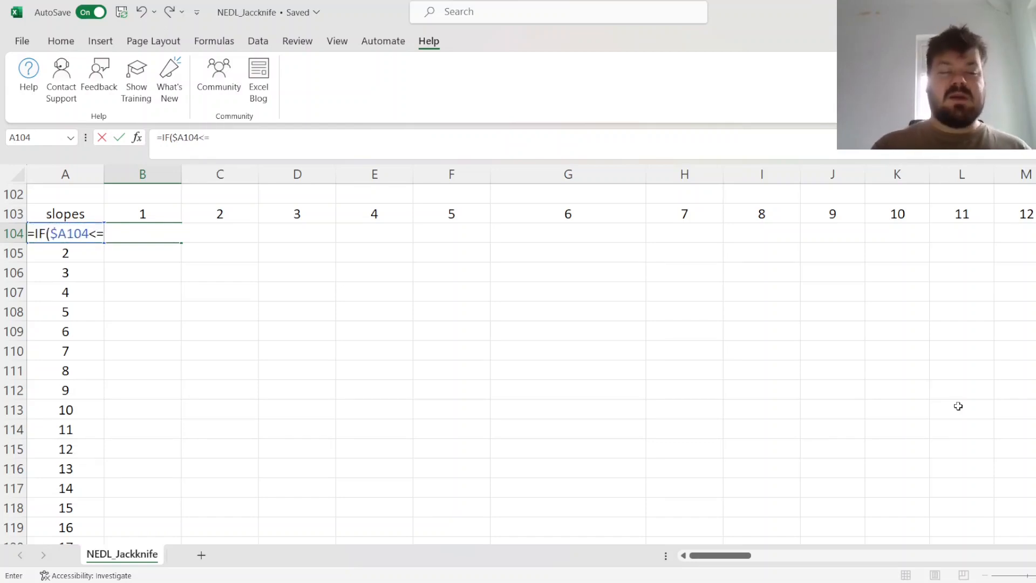
click(143, 213)
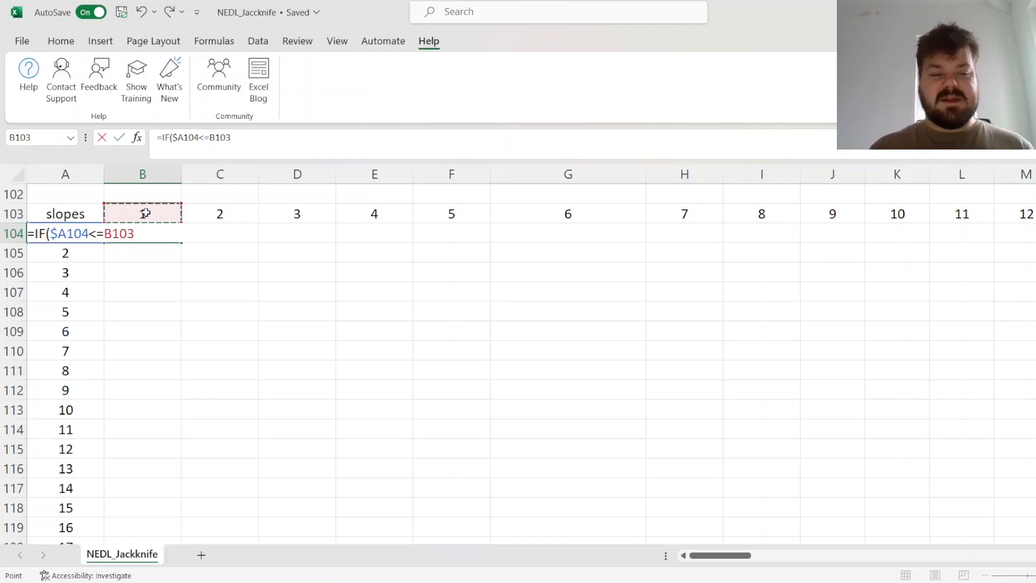
key(f4)
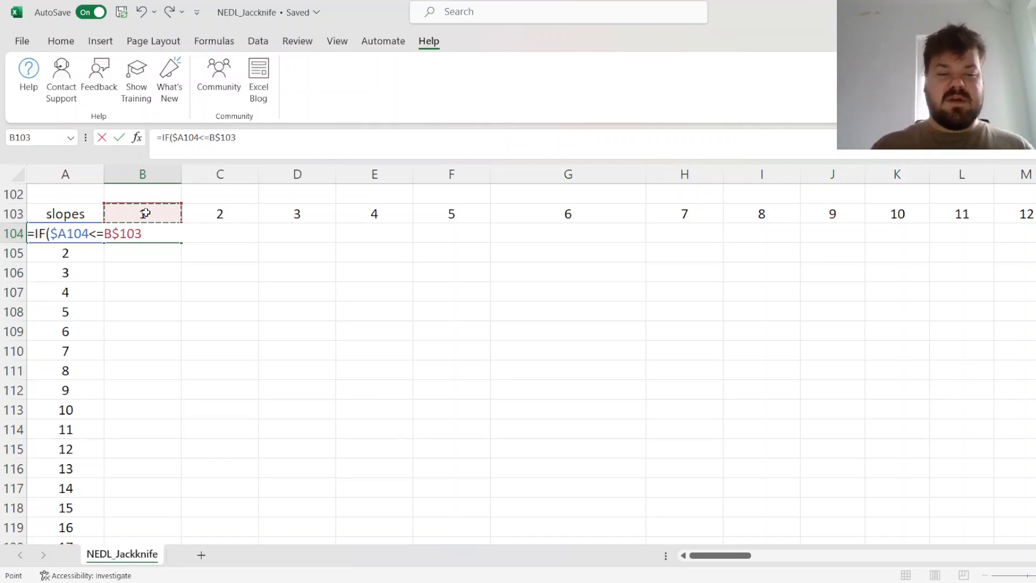
text(,"",)
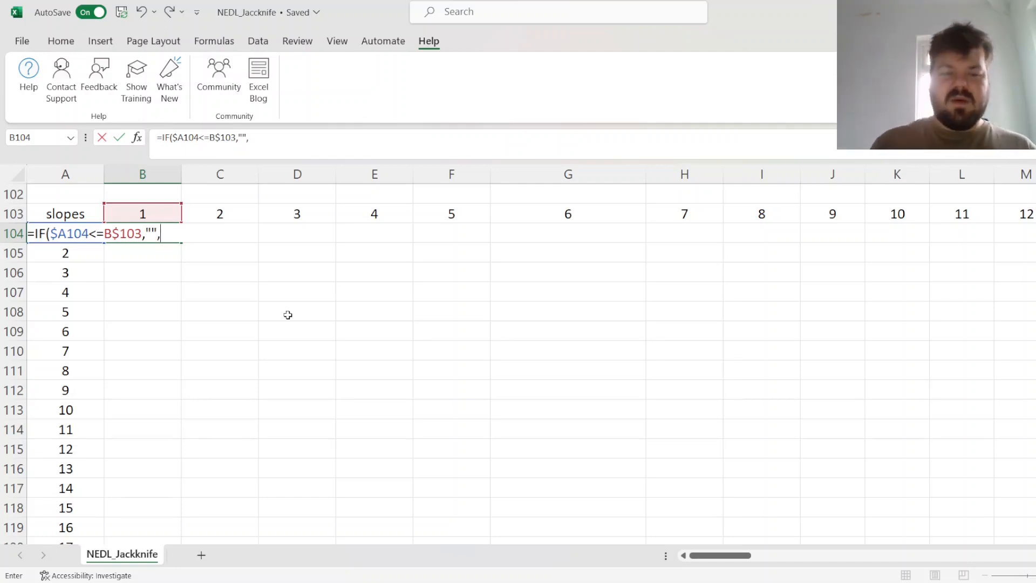
Continue with SLOPE(IF($A104=$A$2:$A$101, comparing the row id against the id column.
text(SLOPE()
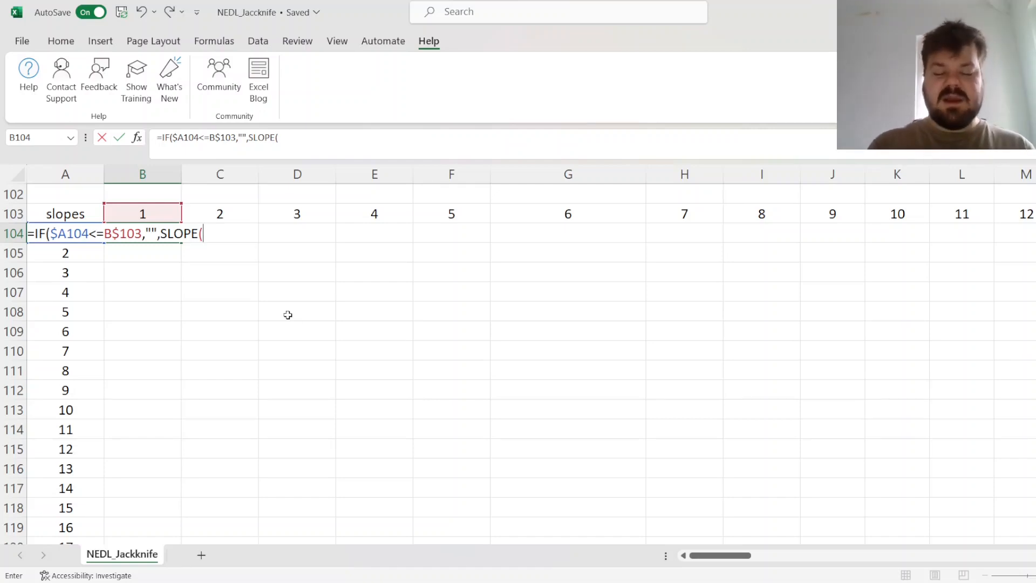
text(IF()
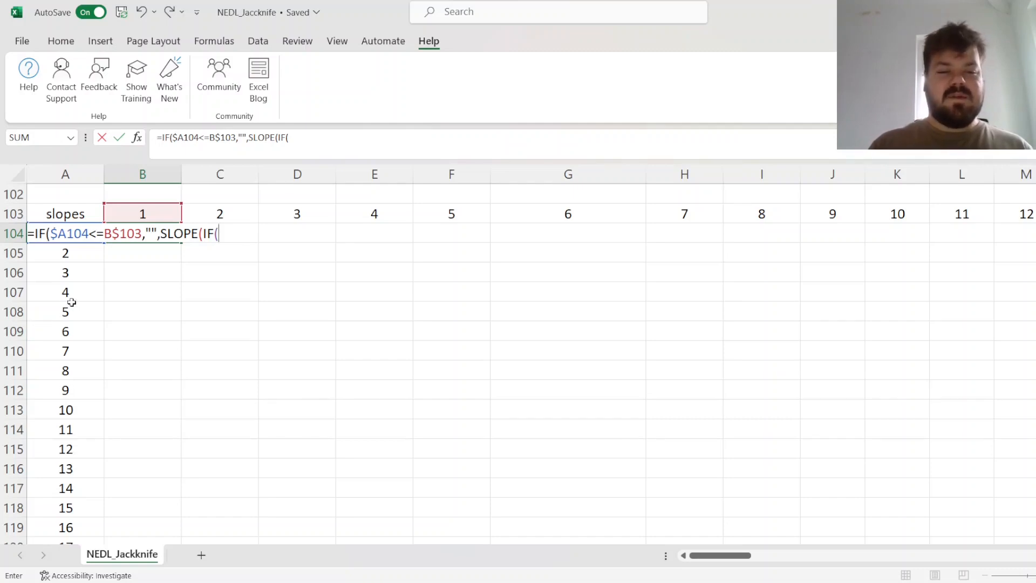
click(64, 233)
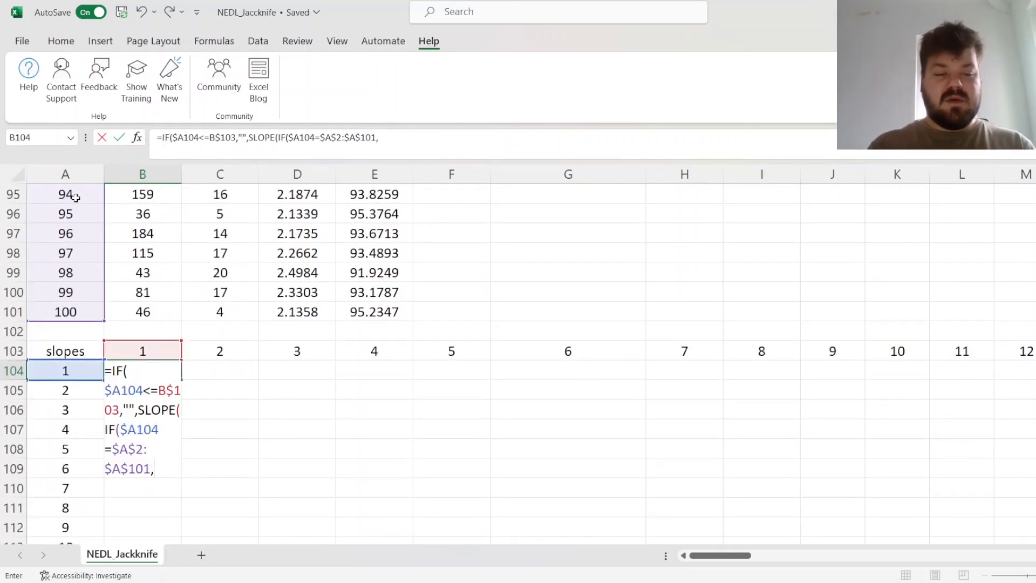
Extend the formula with "",IF(B$103=$A$2:$A$101,"",$B$2:$B$101)), and start the X range for the second argument.
text("")
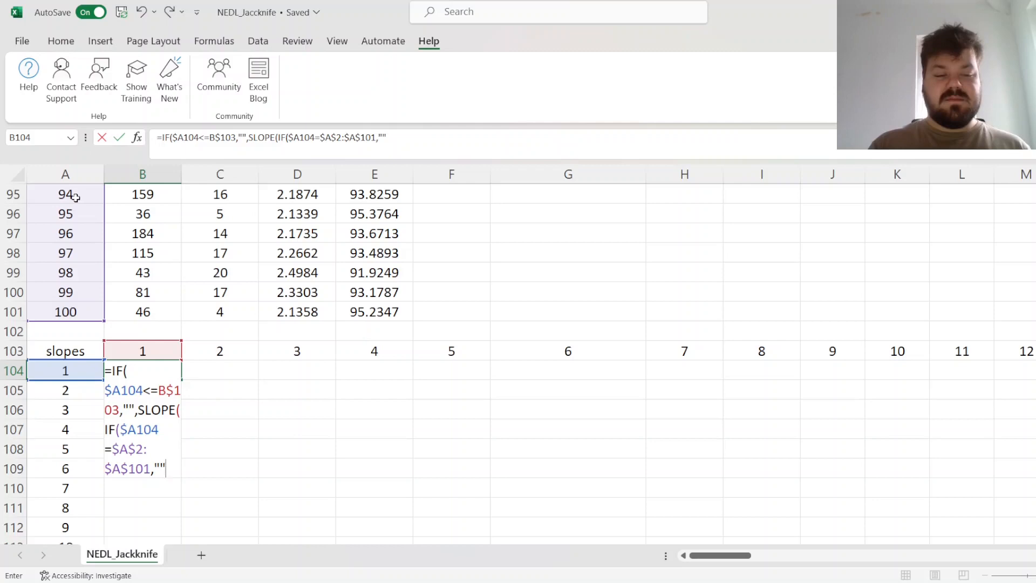
text(IF(B$103)
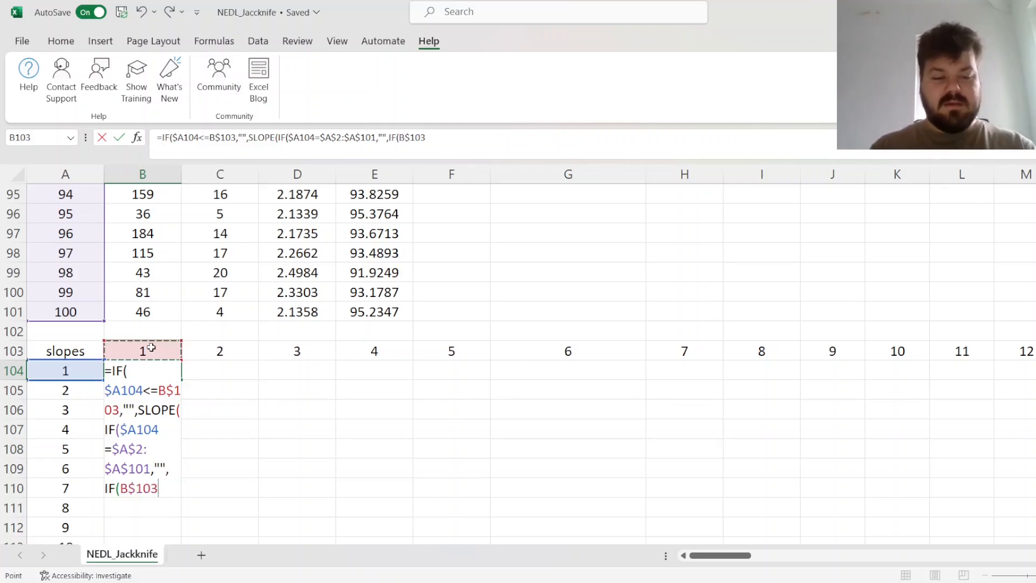
click(65, 311)
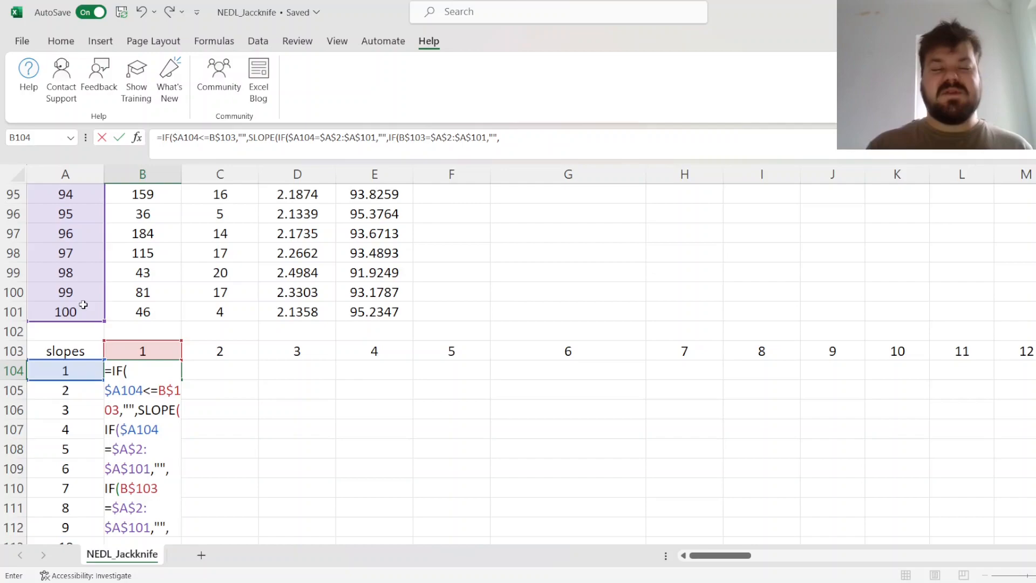
click(143, 311)
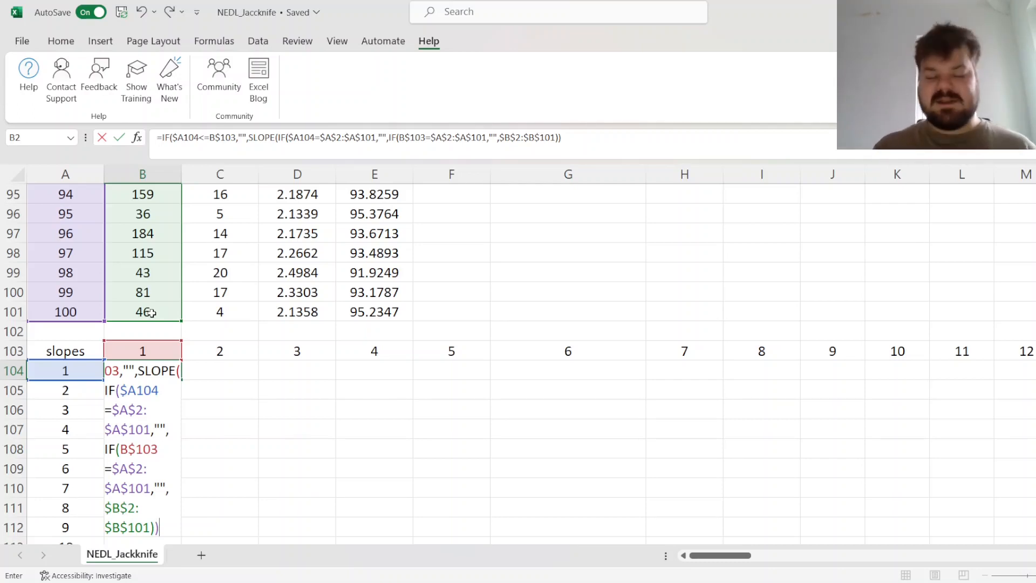
text(,)
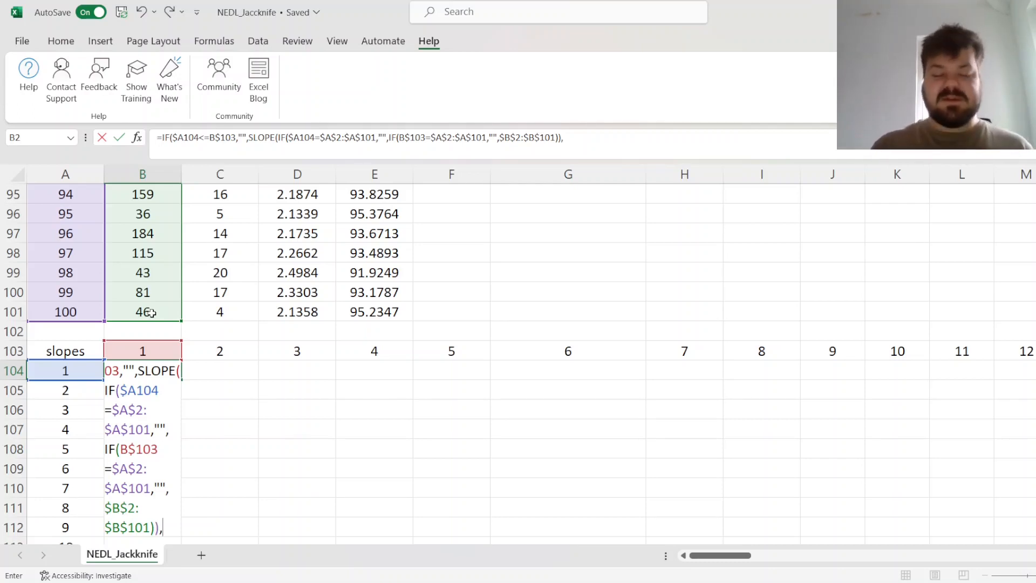
mouse_move(284, 147)
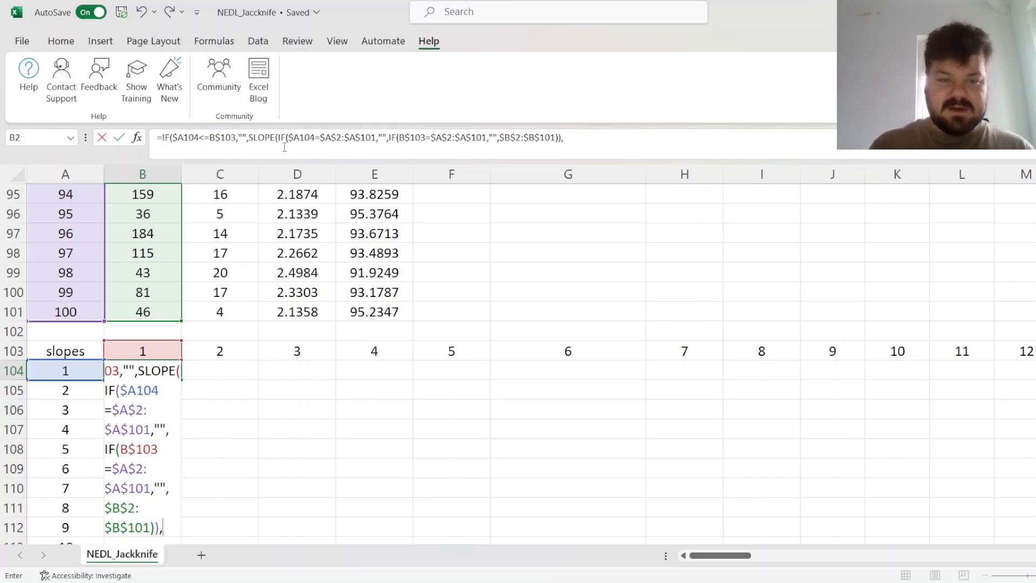
drag(278, 137, 561, 137)
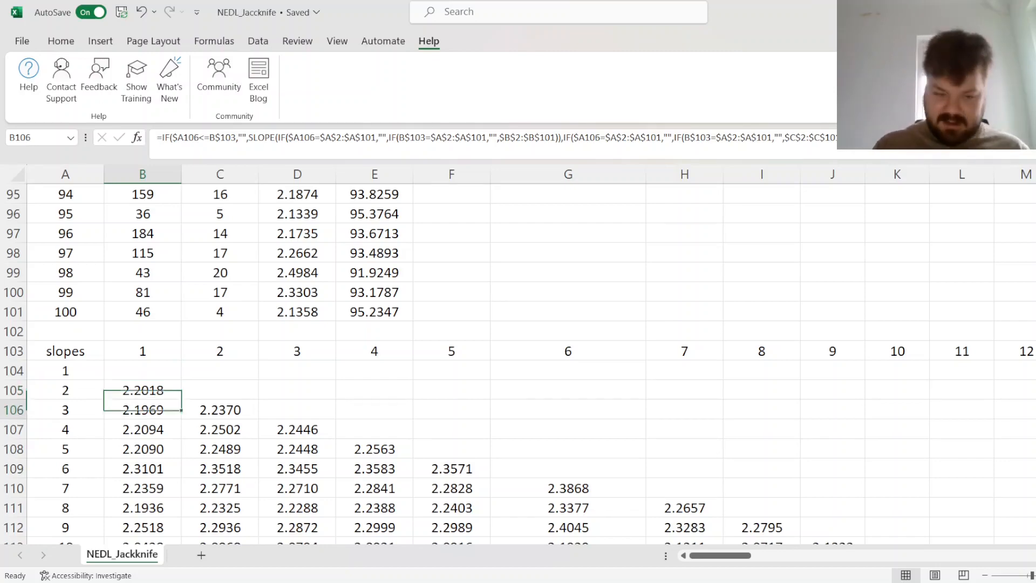
Inspect a filled triangle cell such as 2.2018 in B105 and return to the leave-two-out summary block.
click(220, 410)
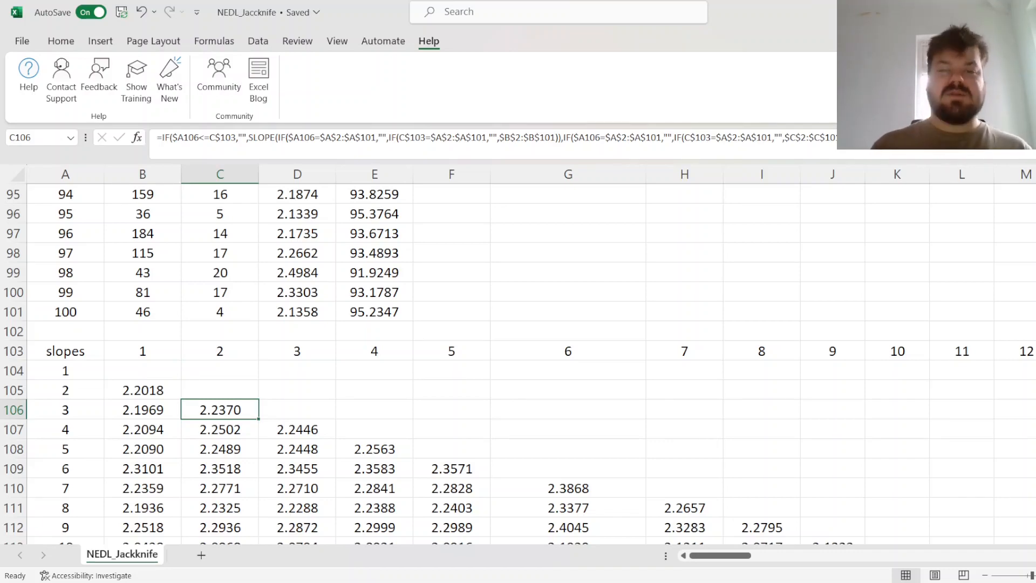
click(142, 390)
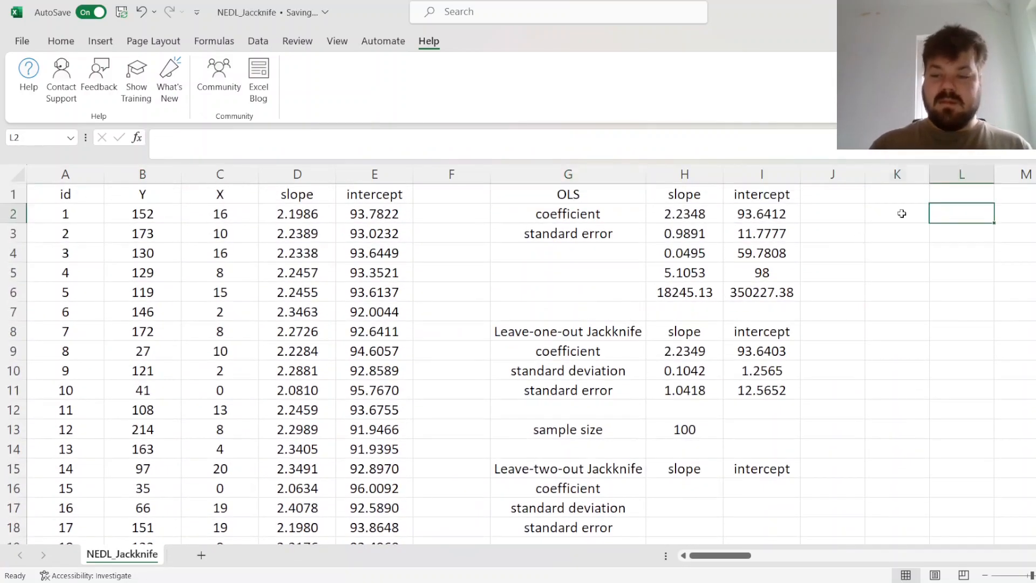
text(=SLOPE)
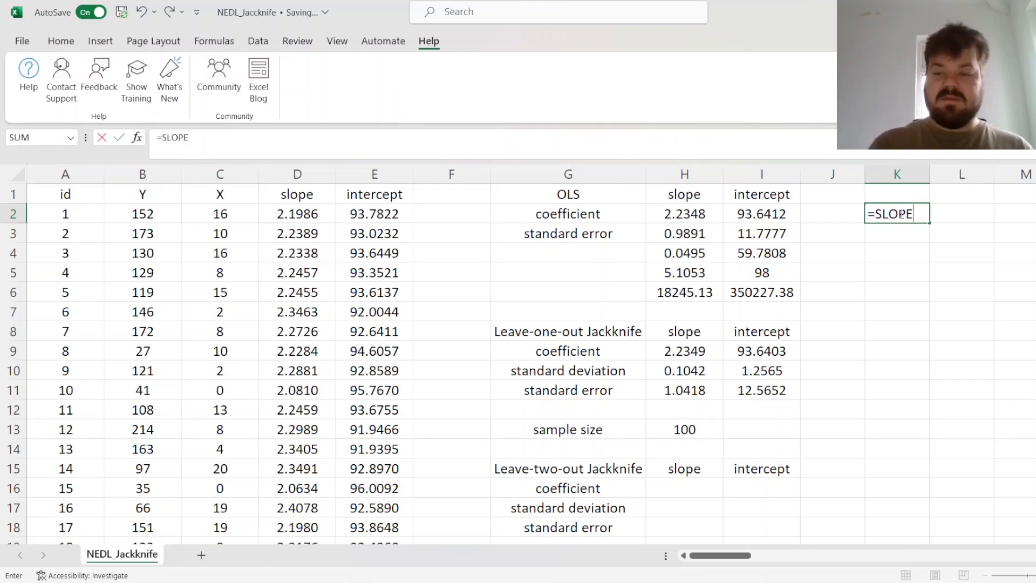
click(143, 253)
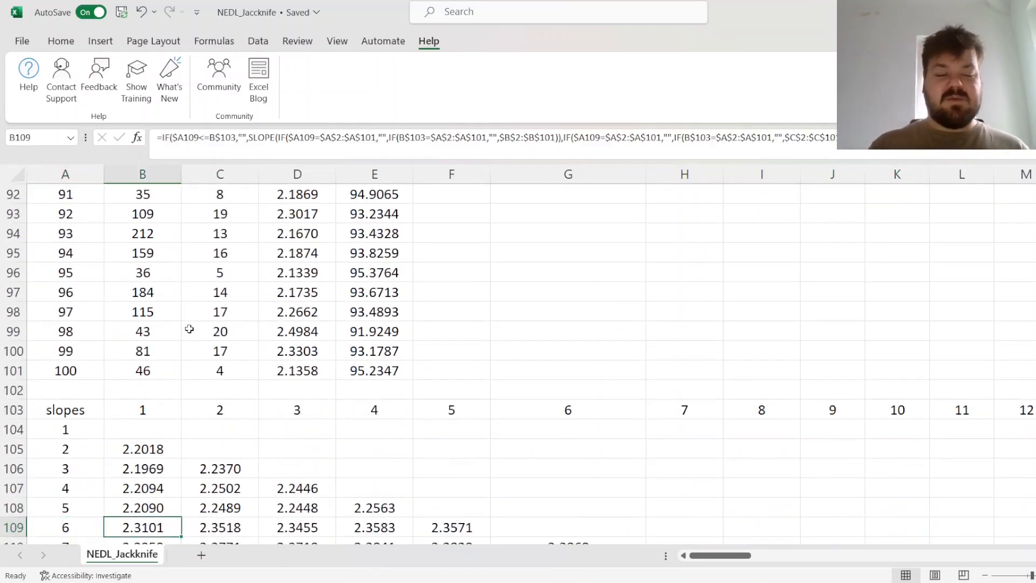
Copy the slopes table to row 205, rename it 'intercepts' and swap SLOPE for INTERCEPT in its formula.
click(142, 449)
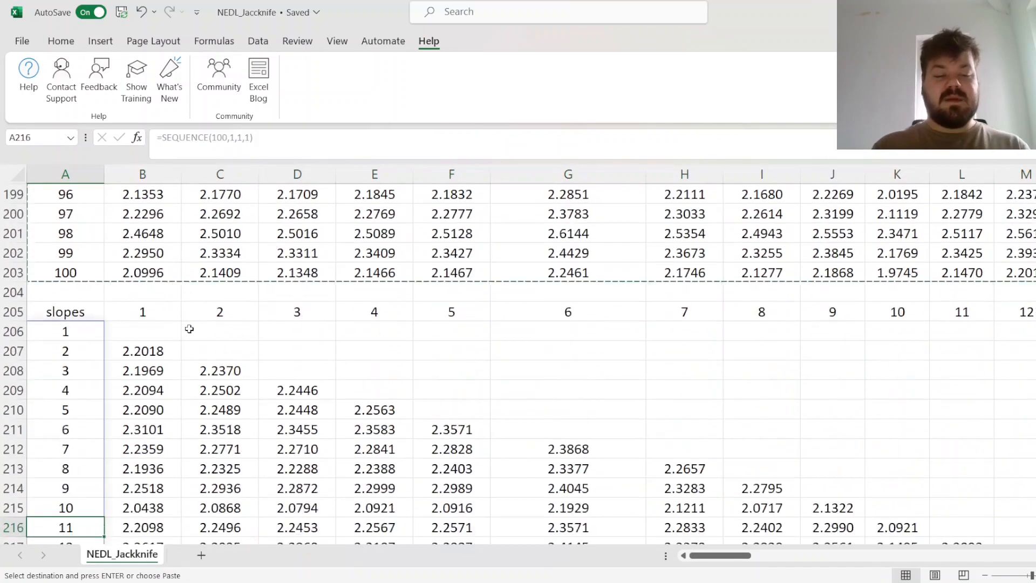
text(intercepts)
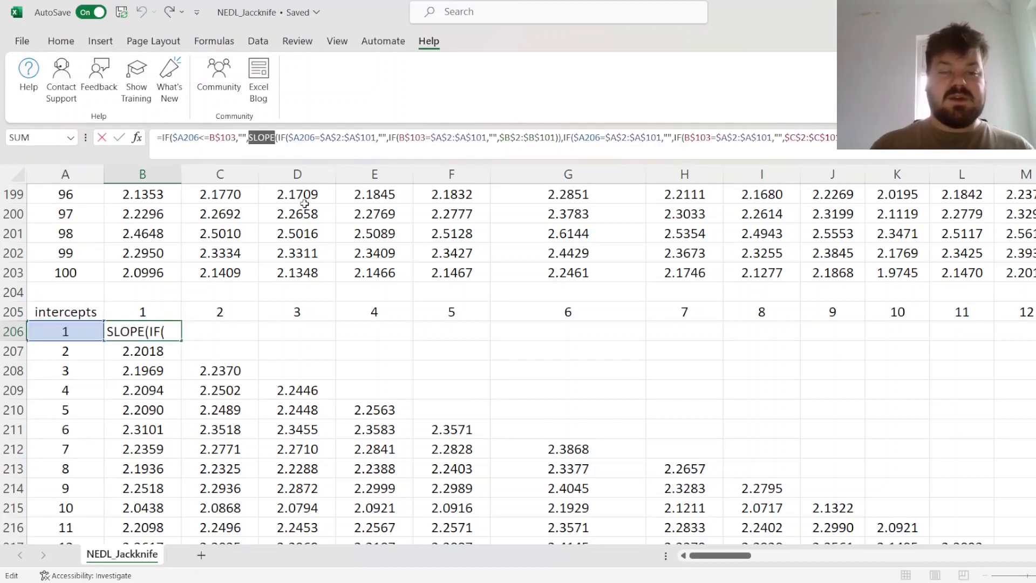
text(INTERCEPT)
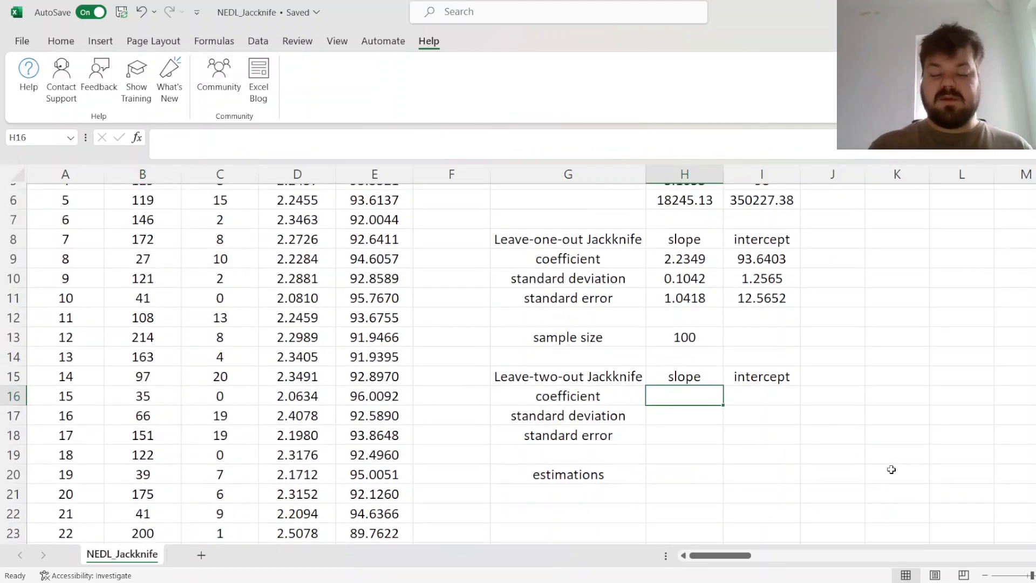
Enter AVERAGE and STDEV.S formulas over the leave-two-out slope and intercept tables in H16:I17.
text(=AVERAGE(B104:CW203)
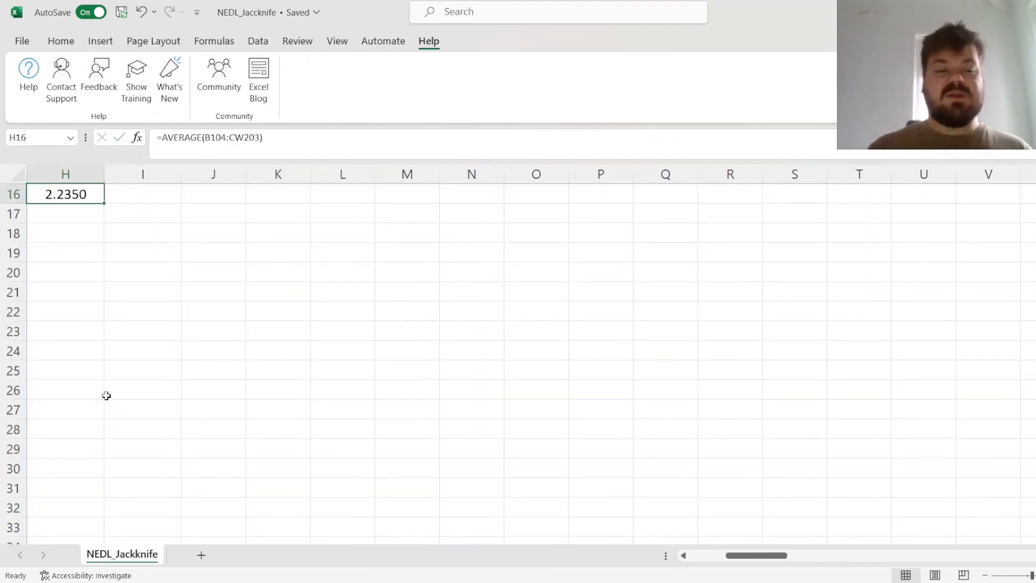
text(=AVERAG)
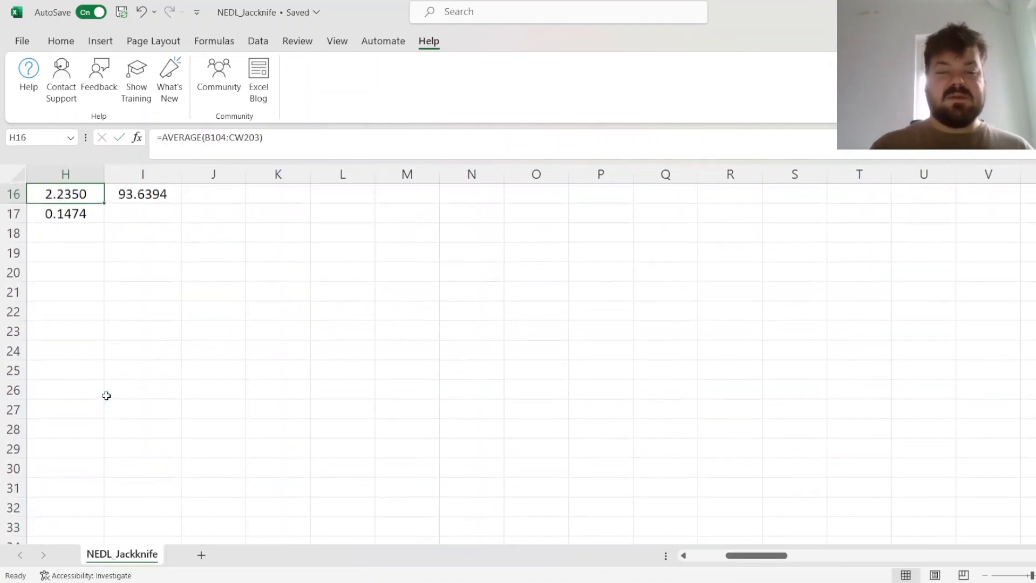
text(=STDEV.S()
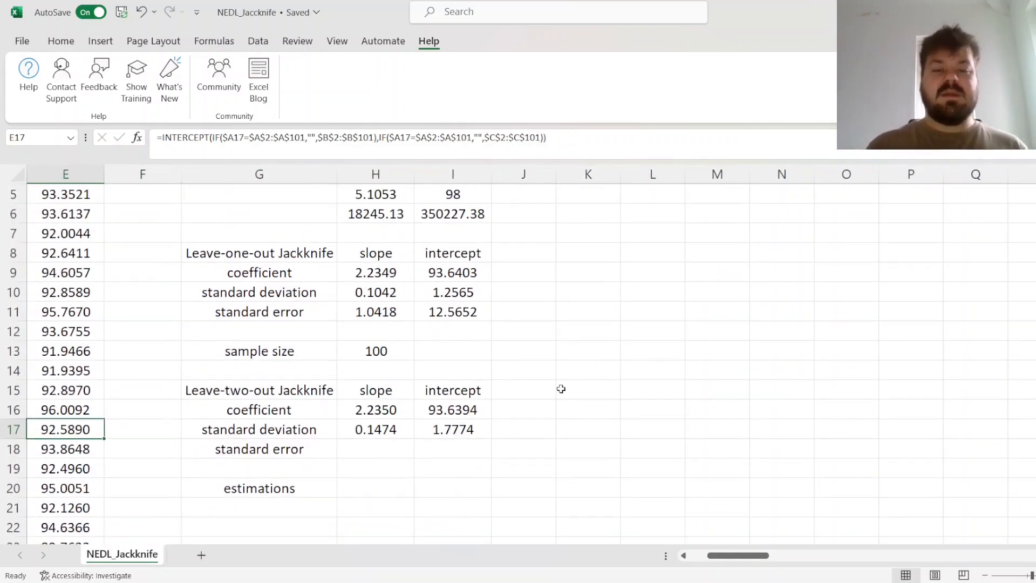
mouse_move(589, 450)
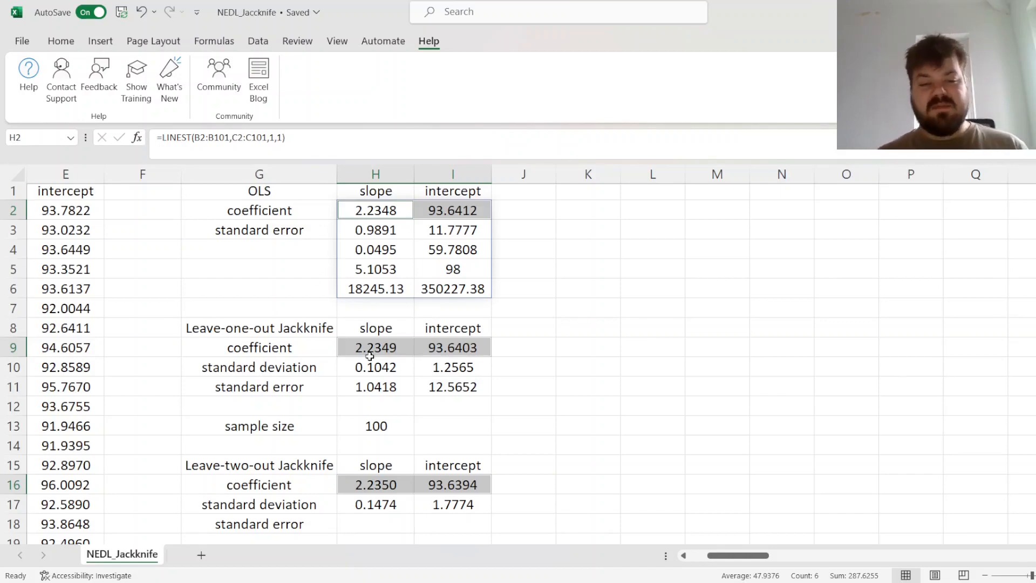
mouse_move(355, 510)
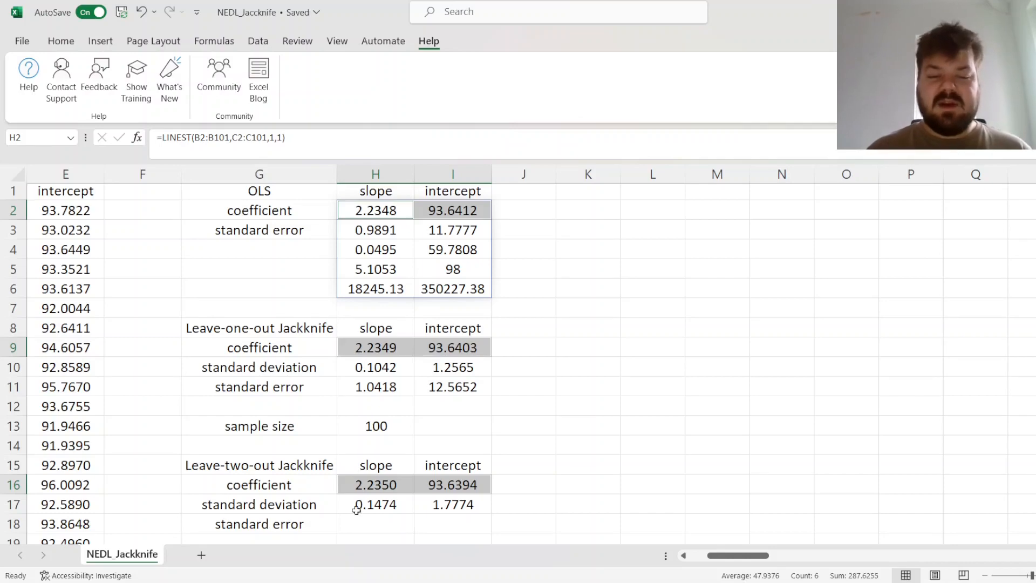
mouse_move(488, 190)
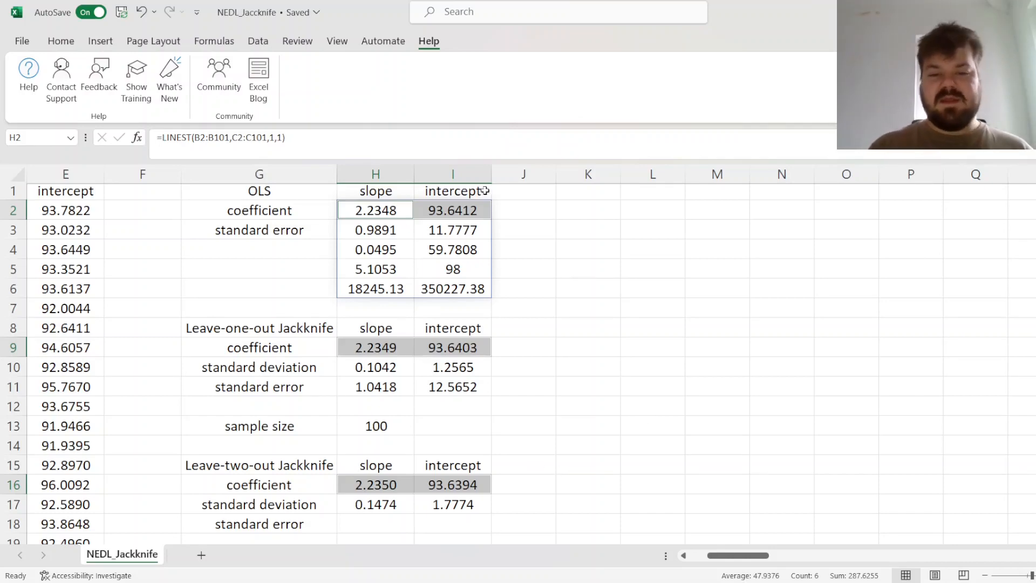
mouse_move(455, 357)
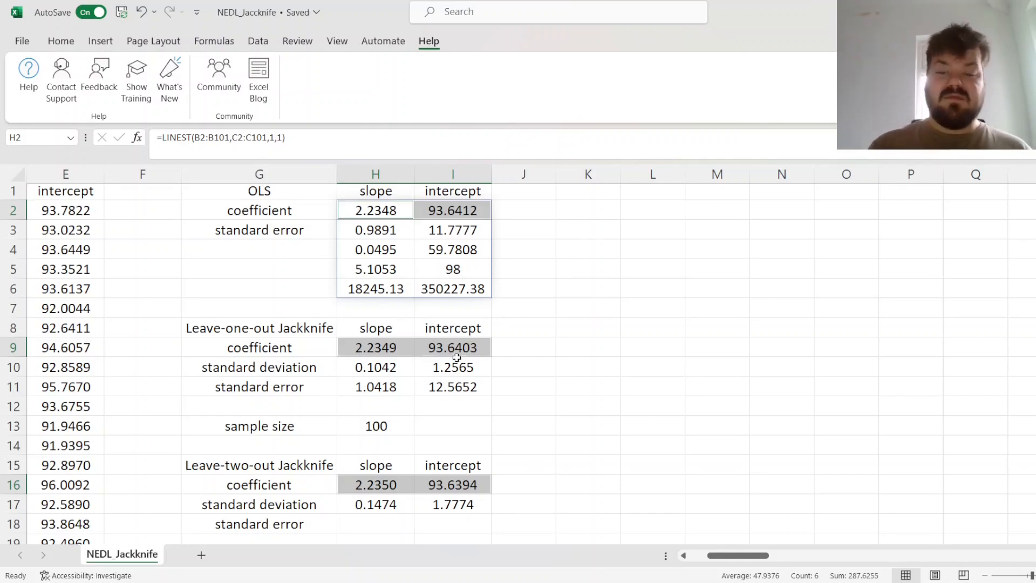
mouse_move(483, 274)
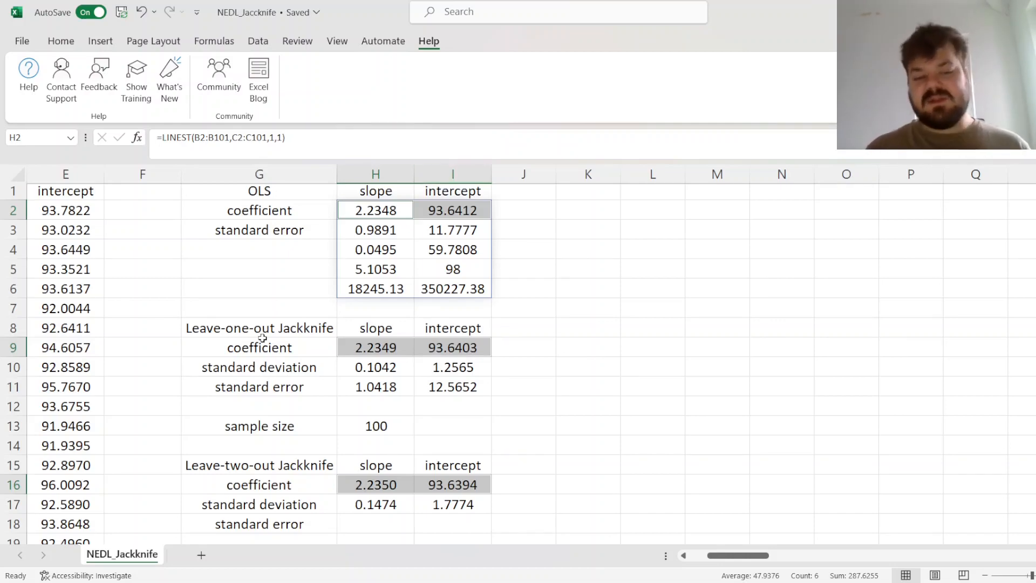
mouse_move(243, 467)
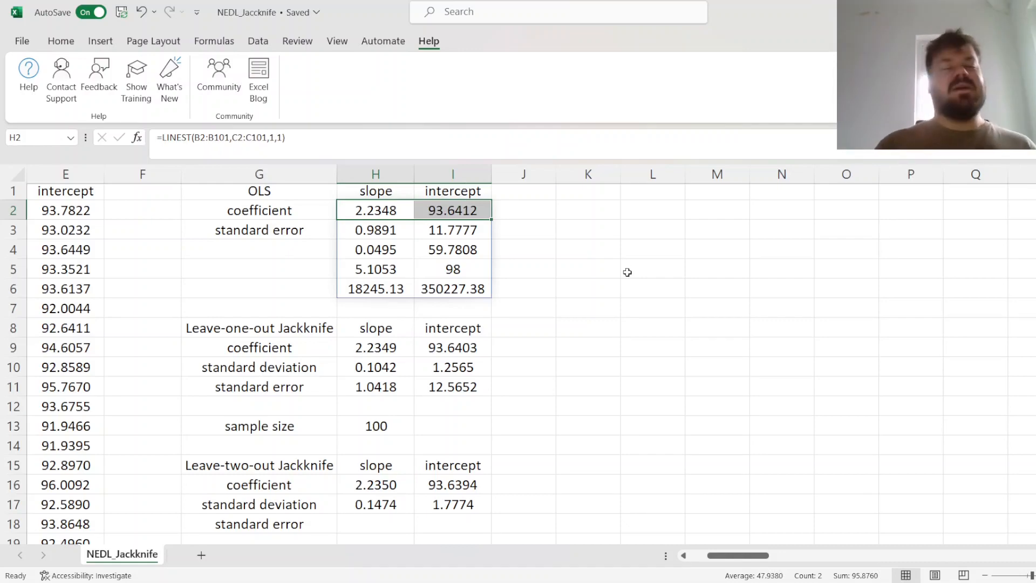
Scroll down to compare the OLS, leave-one-out and leave-two-out slope coefficients side by side.
scroll(down, 3)
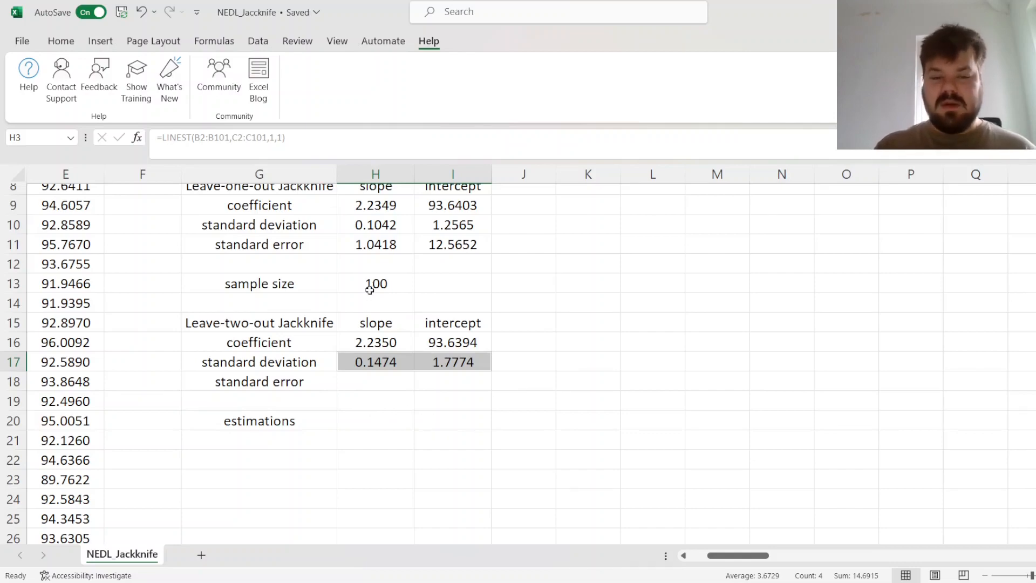
Verify the 4950 leave-two-out estimations by entering =(100^2 - 100)/2 below and discarding the check.
click(259, 284)
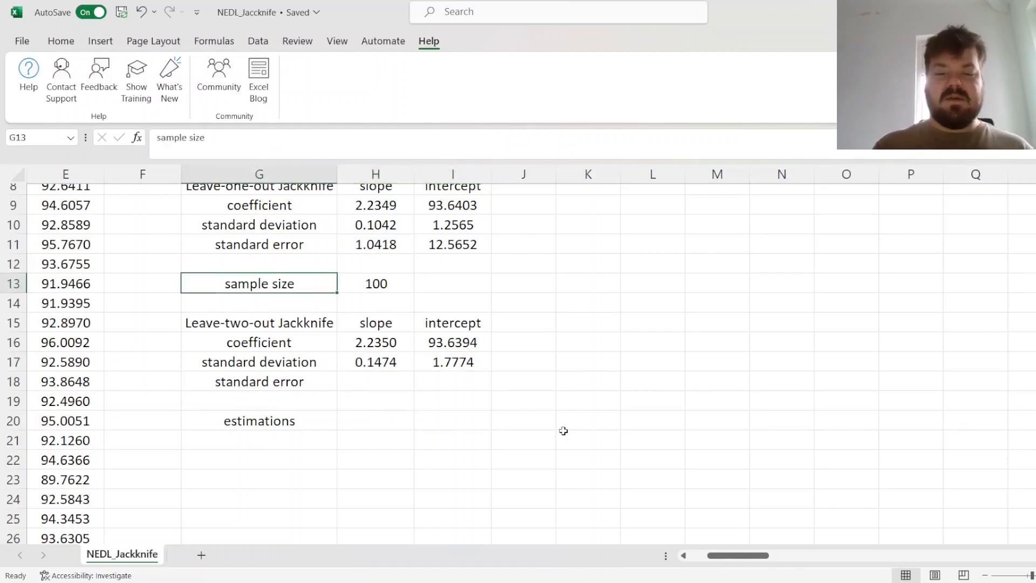
click(376, 284)
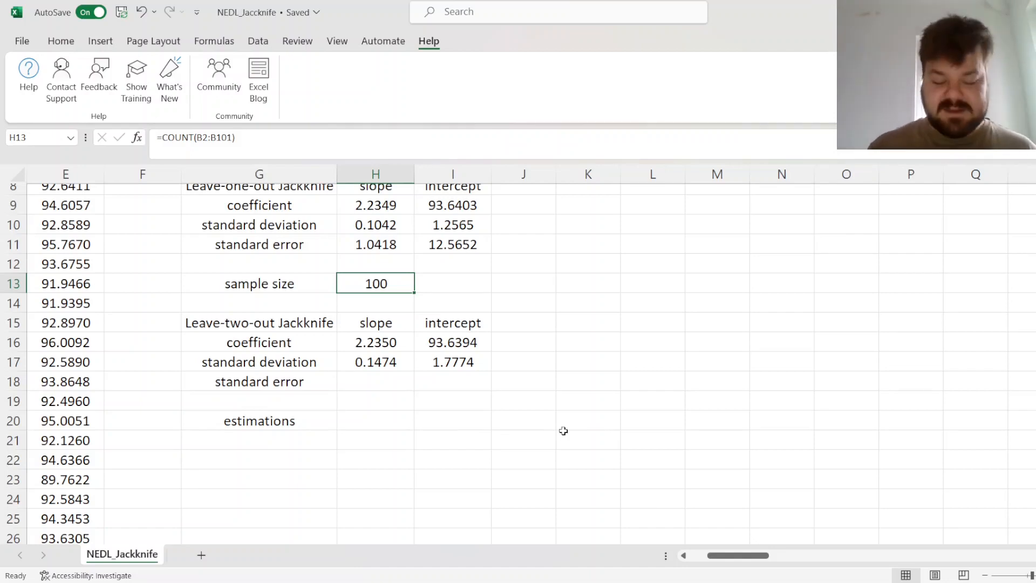
mouse_move(730, 315)
text(=COUNT(B104:CW203))
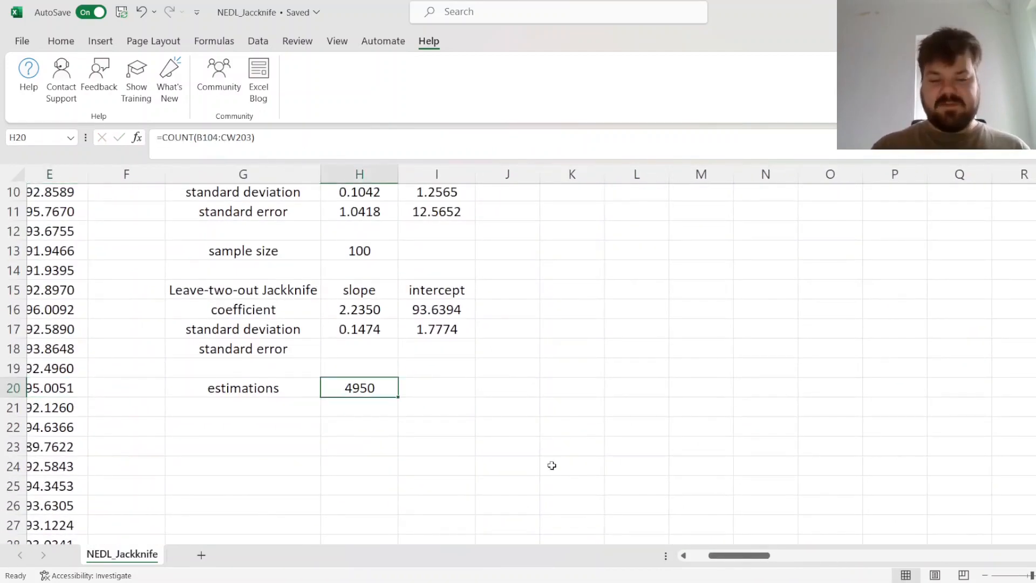
key(Down)
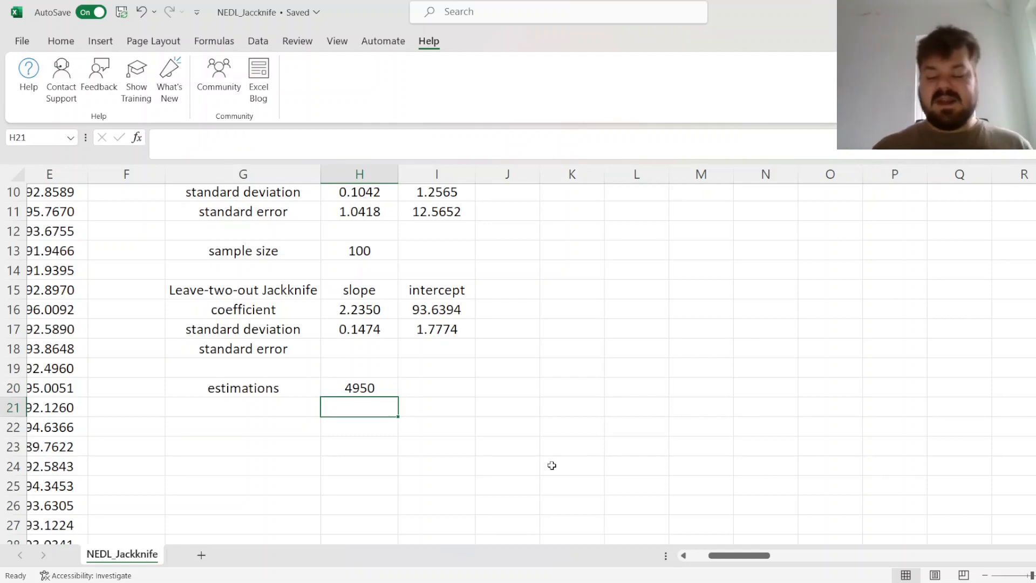
text(=)
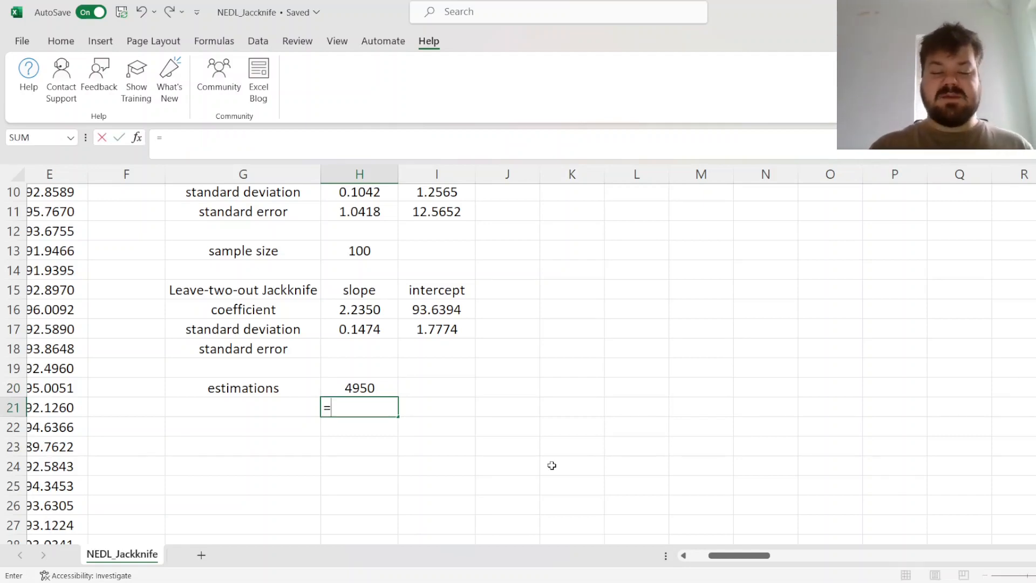
text((100)
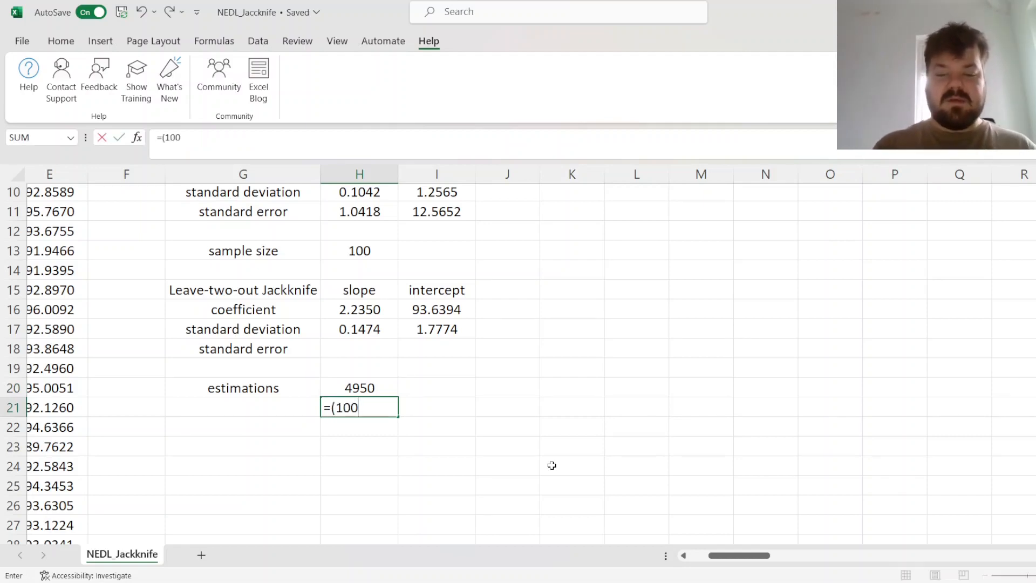
text(^2)
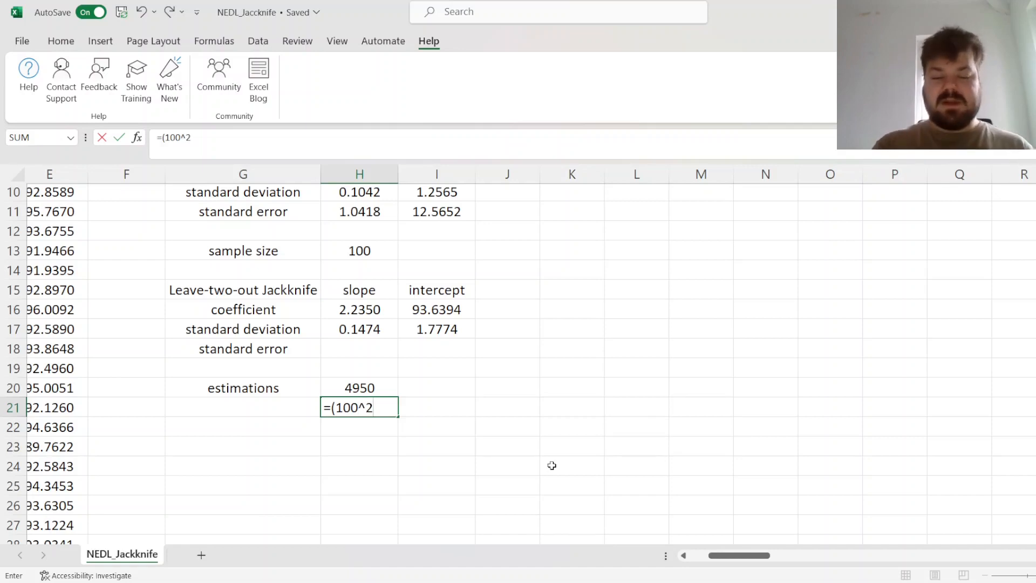
text(- 100))
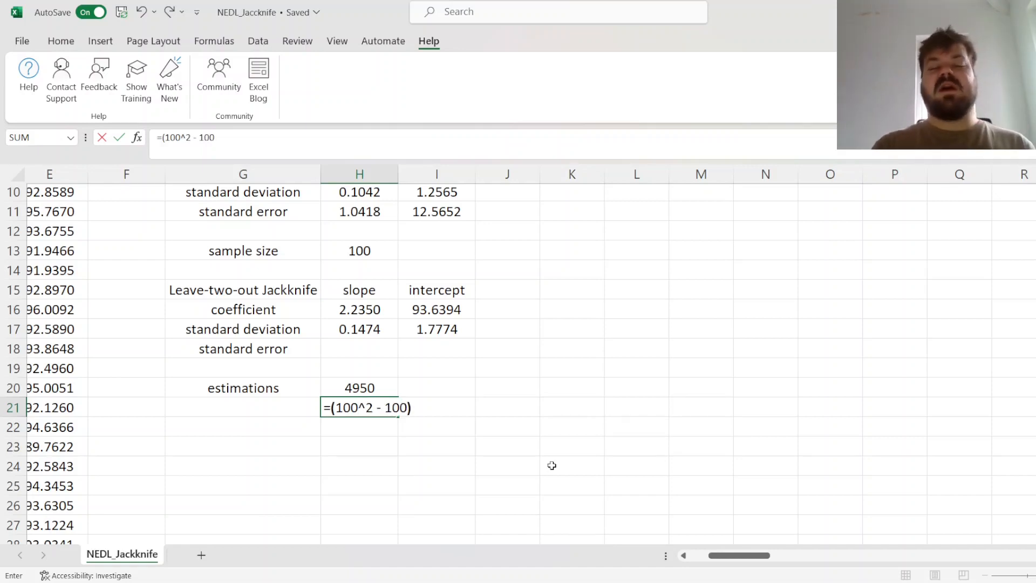
text(/2)
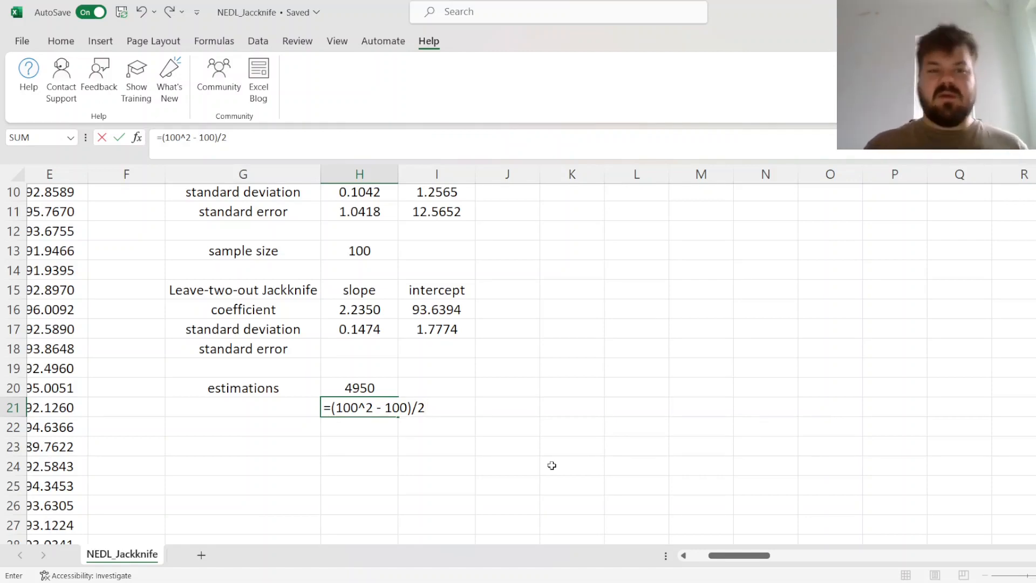
key(enter)
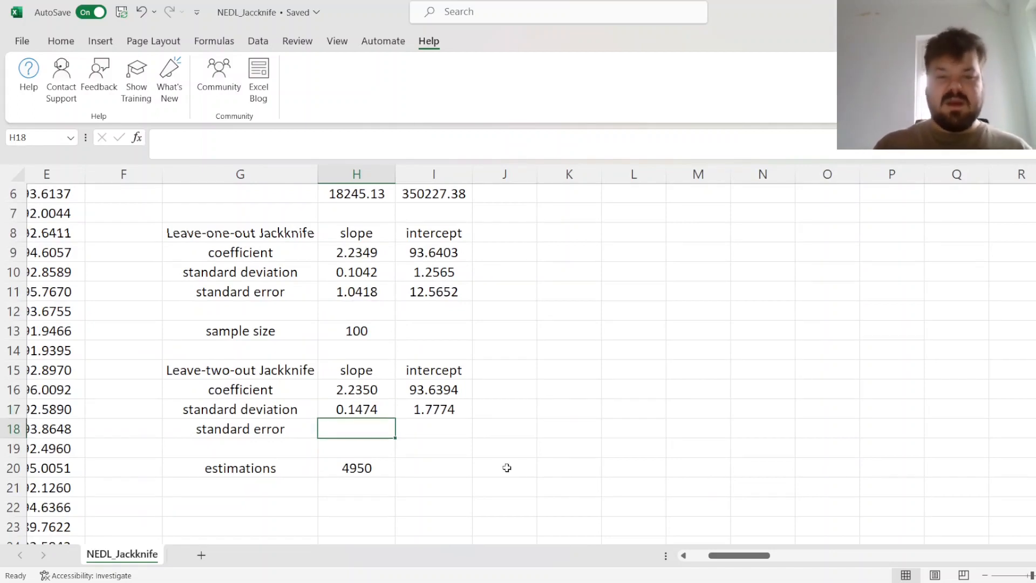
Enter =H17*SQRT($H$13)/SQRT(2) for the leave-two-out standard errors, giving 1.0420 and 12.5682.
text(=)
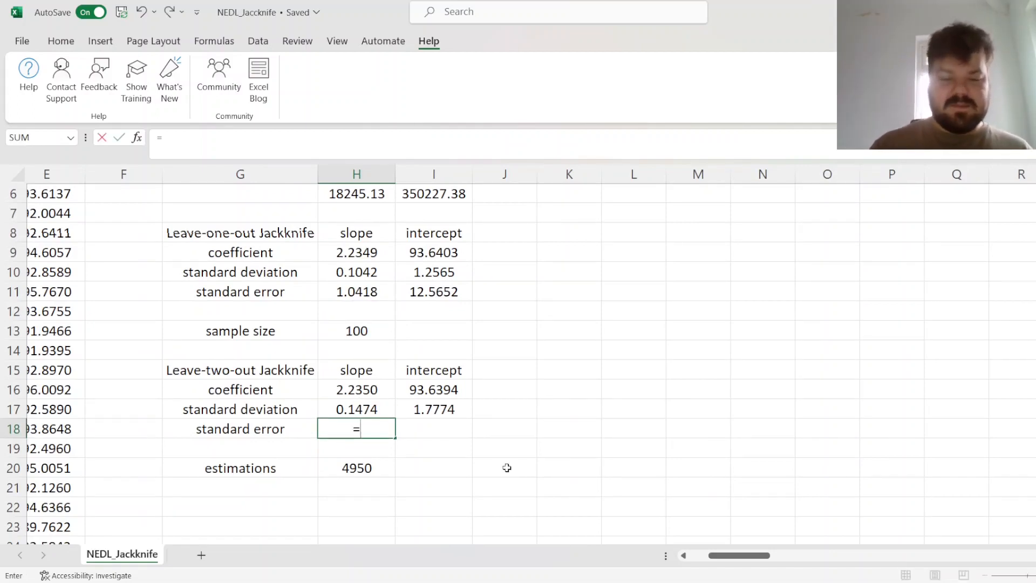
text(H17*SQRT(H13)
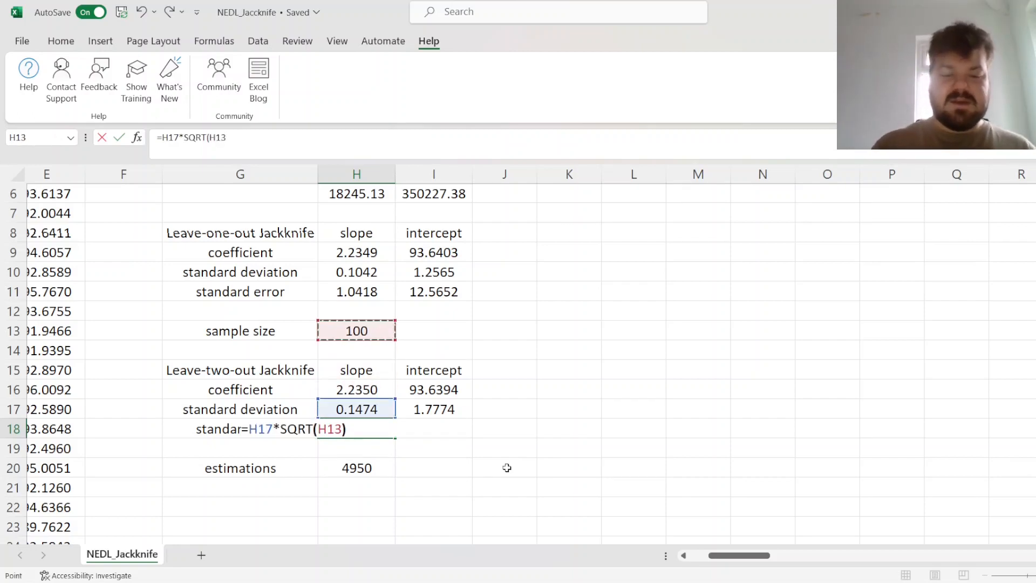
text(/SQRT()
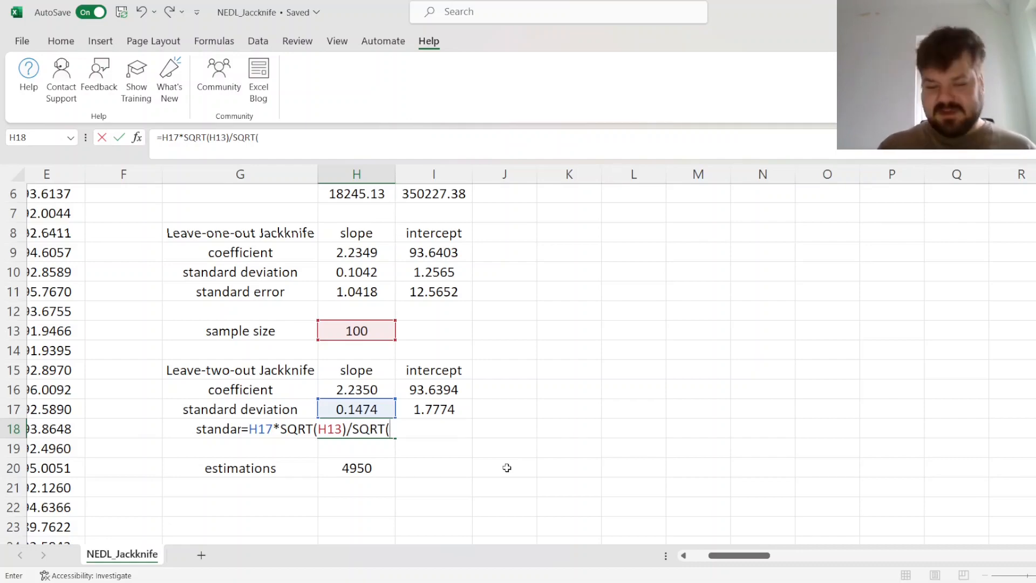
text(2))
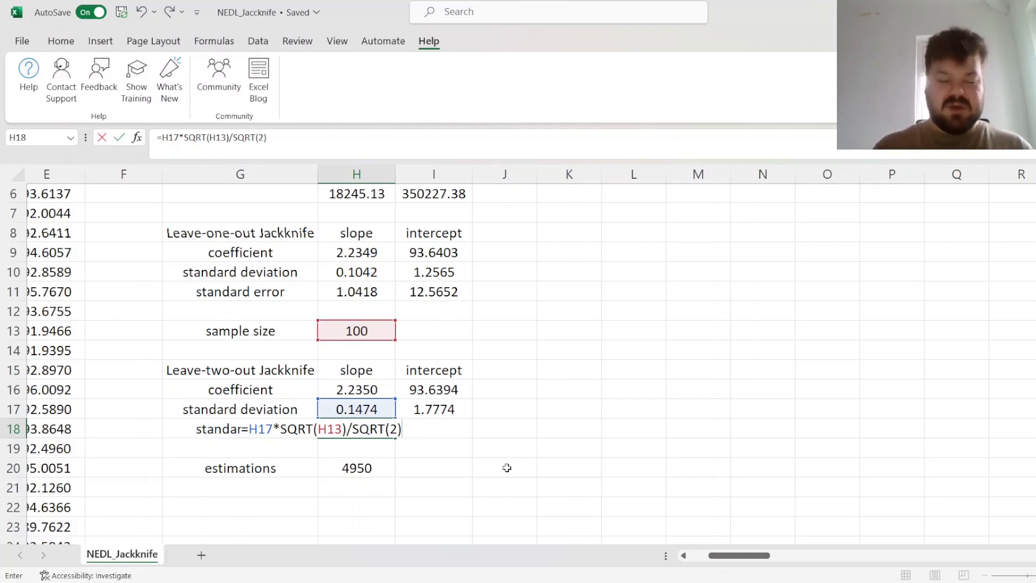
key(f4)
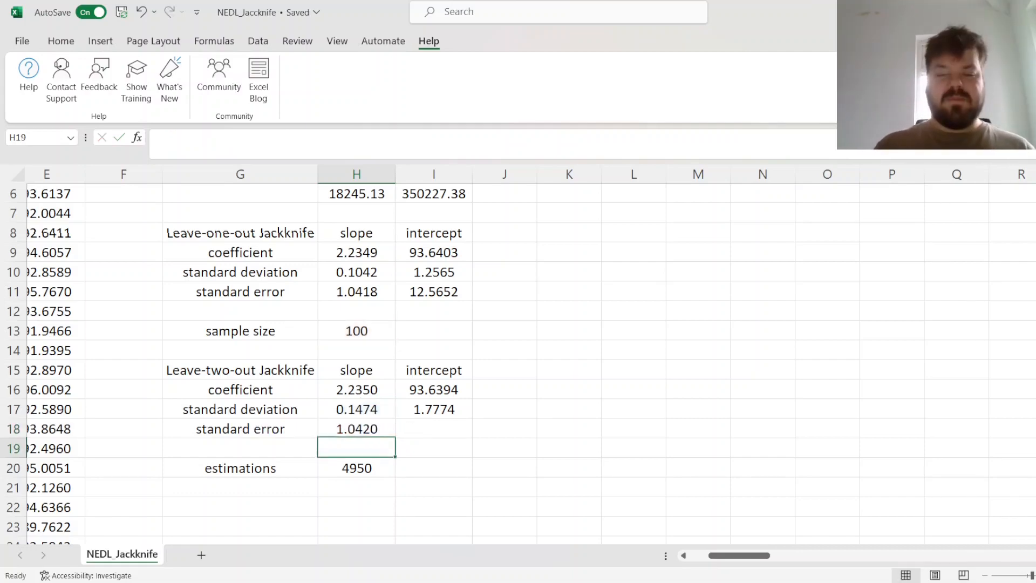
click(356, 428)
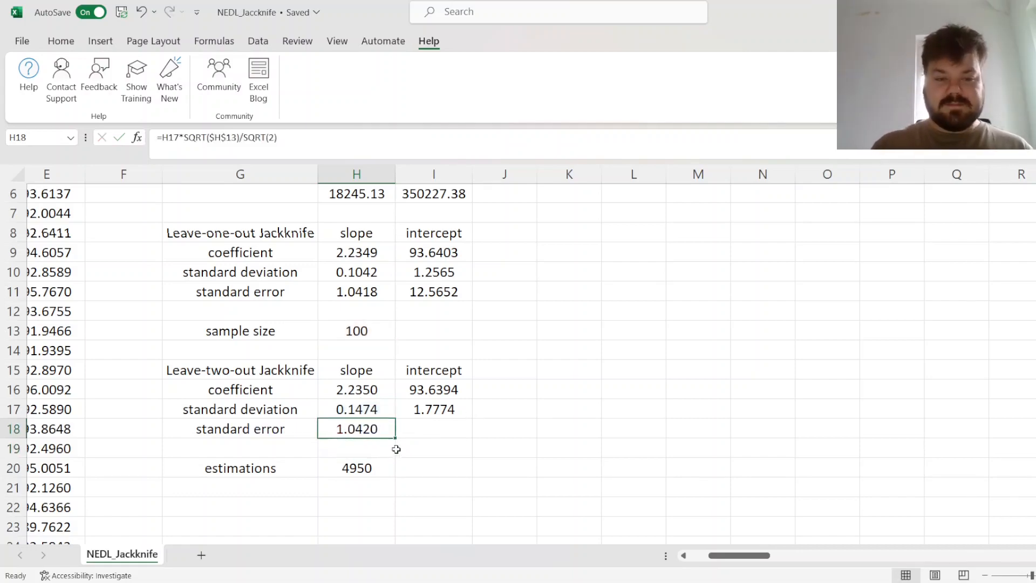
click(434, 428)
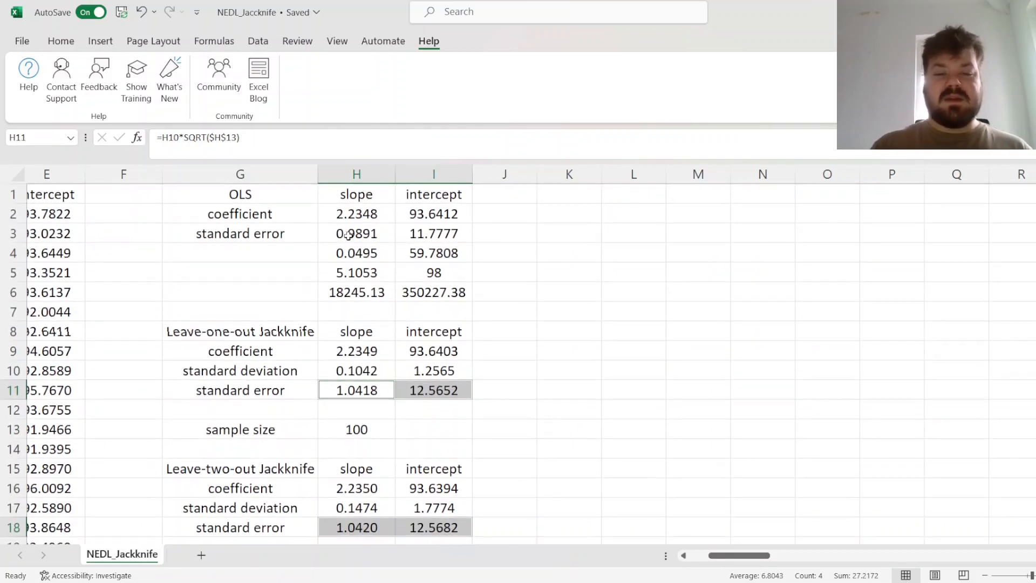
scroll(down, 3)
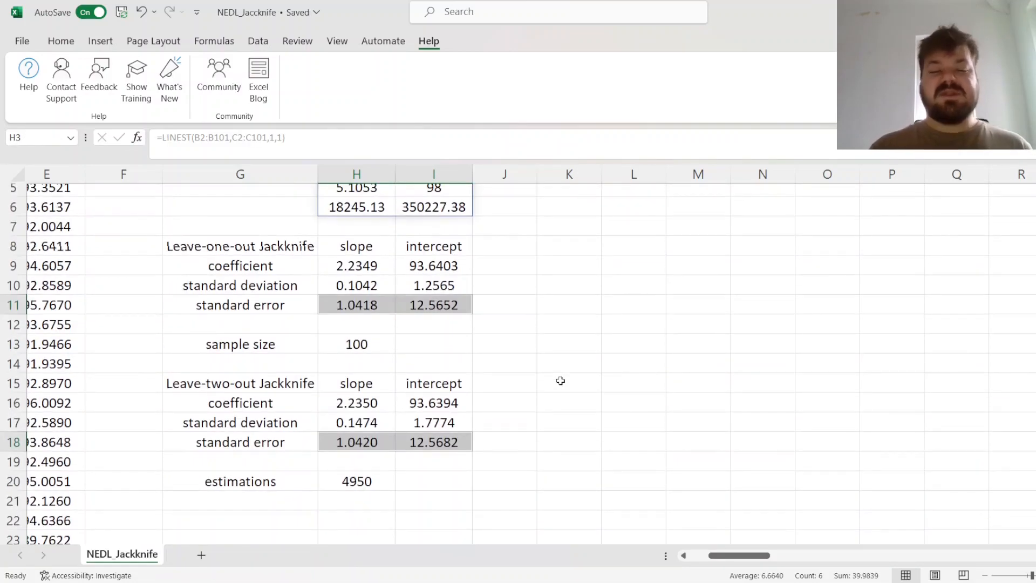
mouse_move(553, 377)
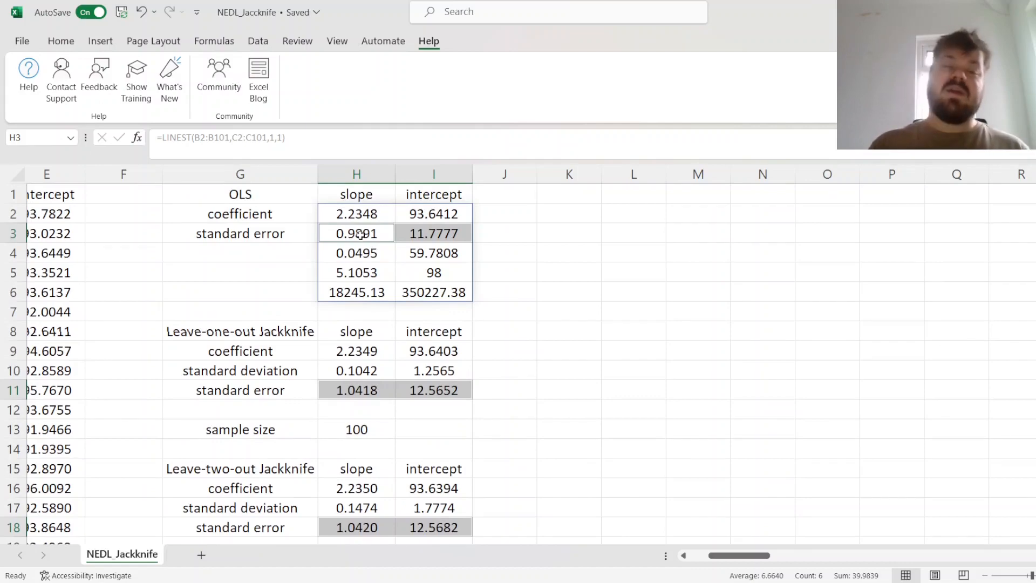
scroll(down, 3)
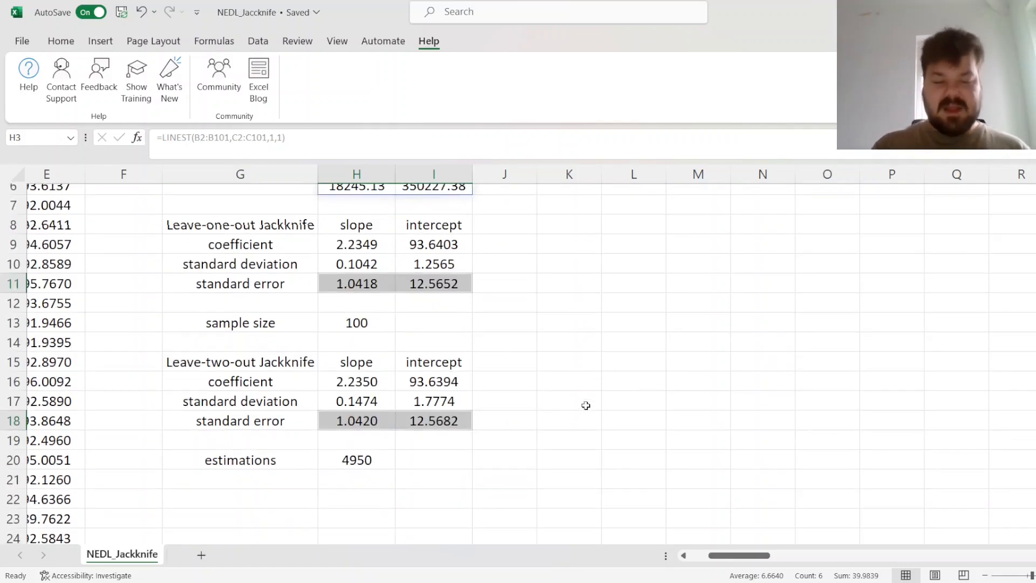
click(434, 419)
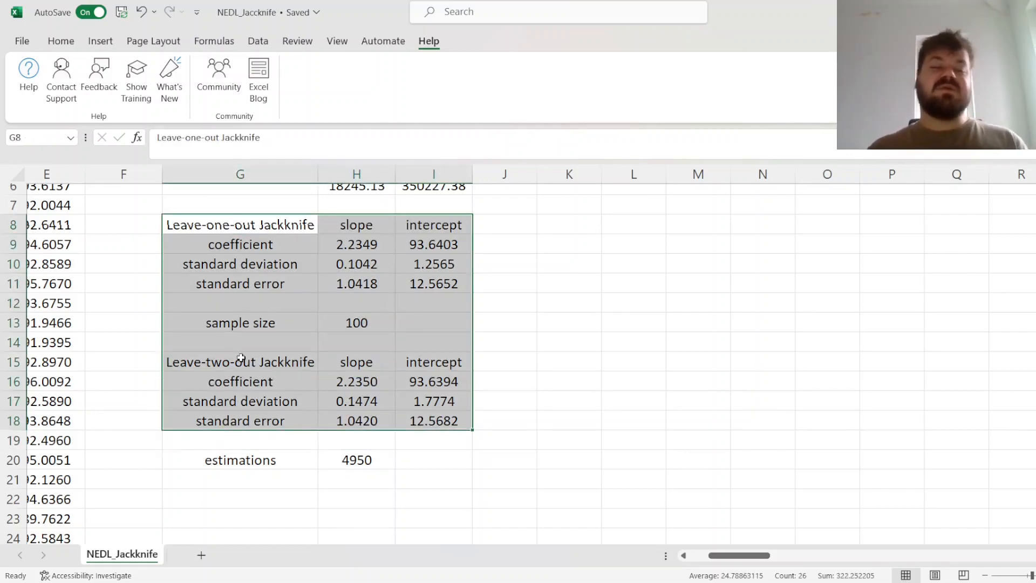
click(240, 362)
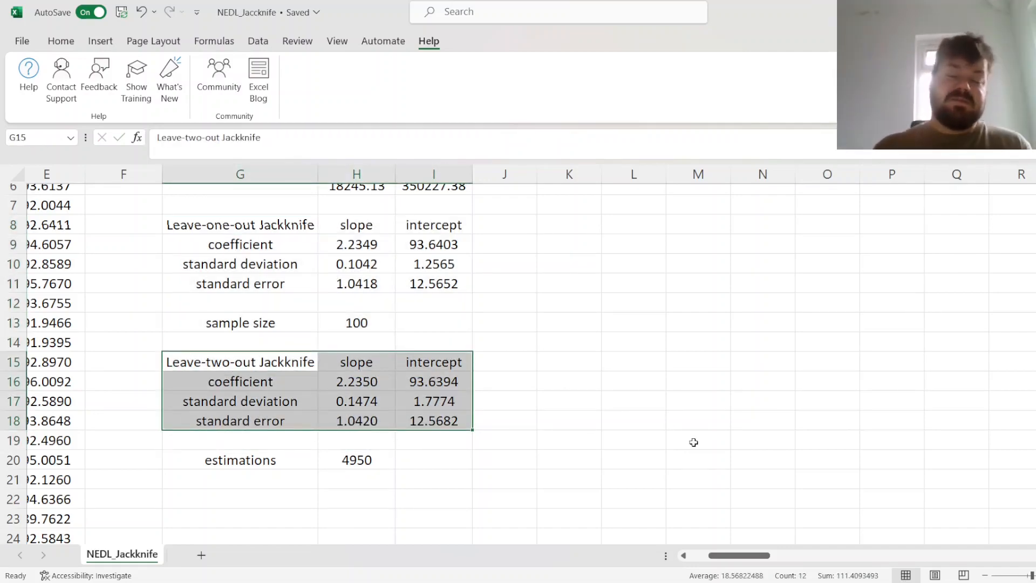
click(240, 342)
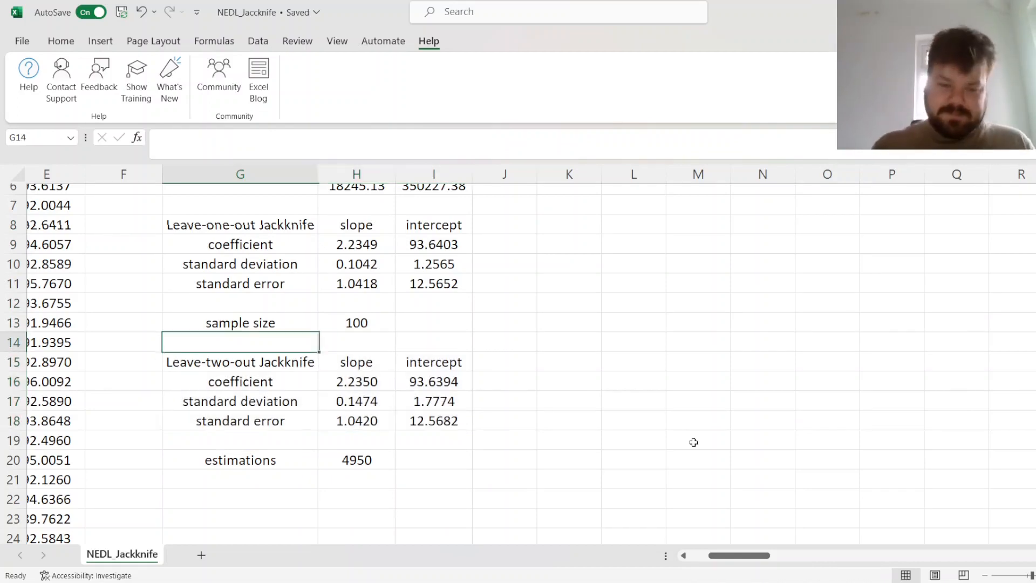
click(357, 323)
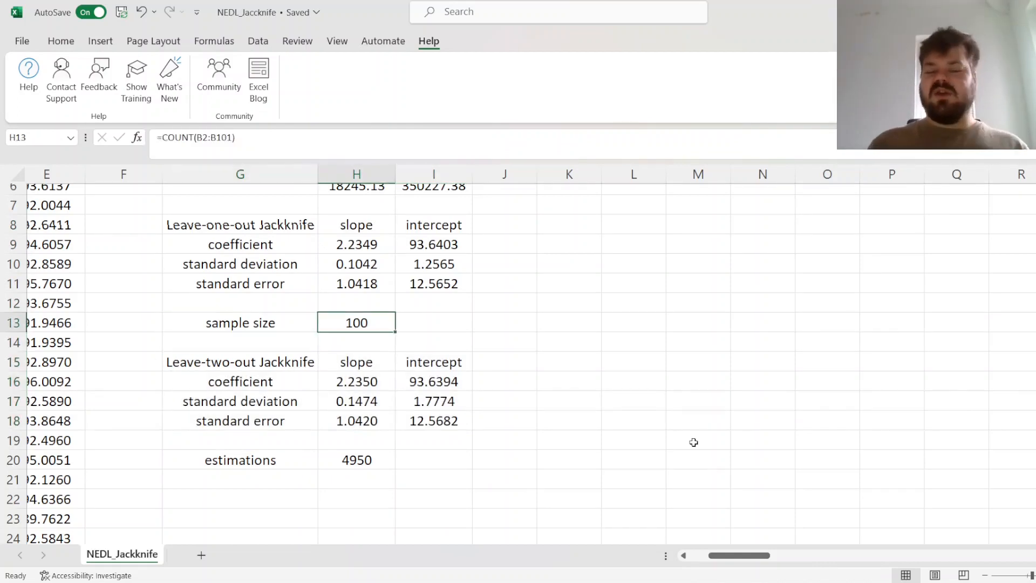